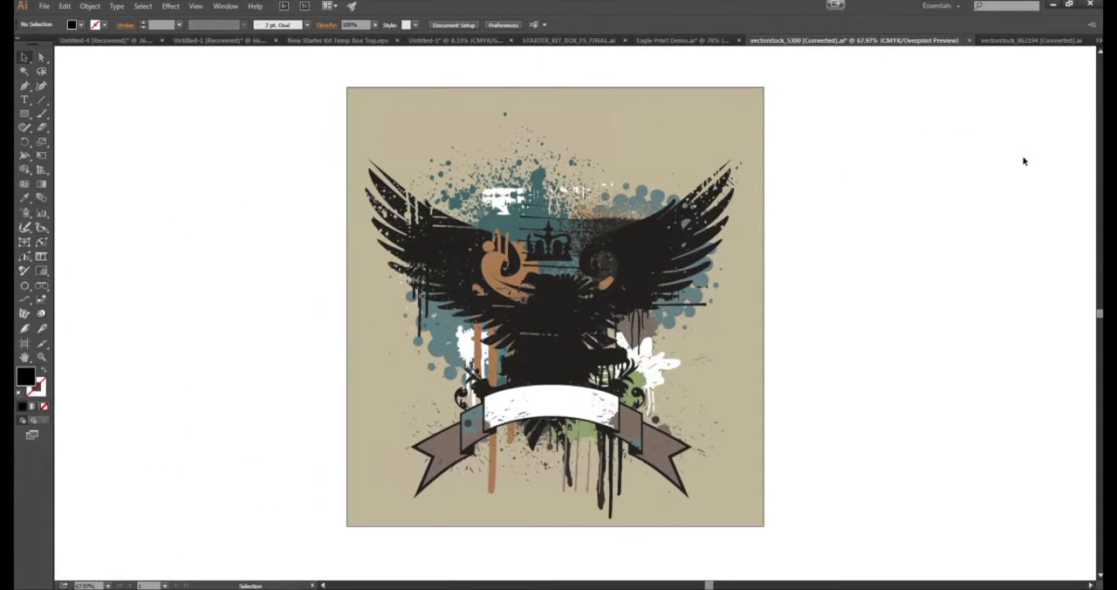
pyautogui.moveTo(939, 182)
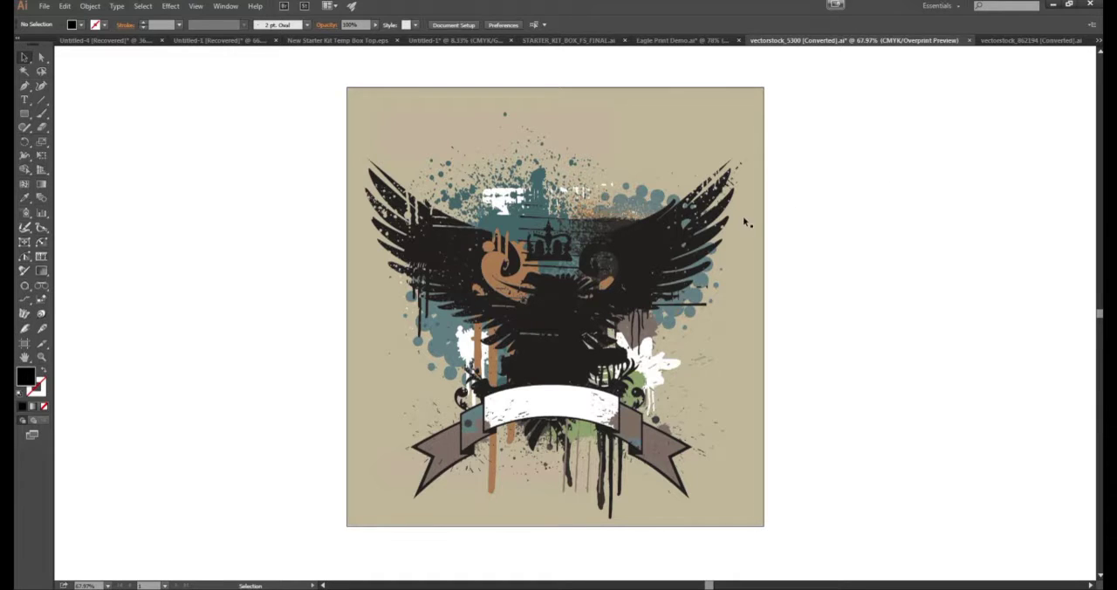
pyautogui.moveTo(736, 230)
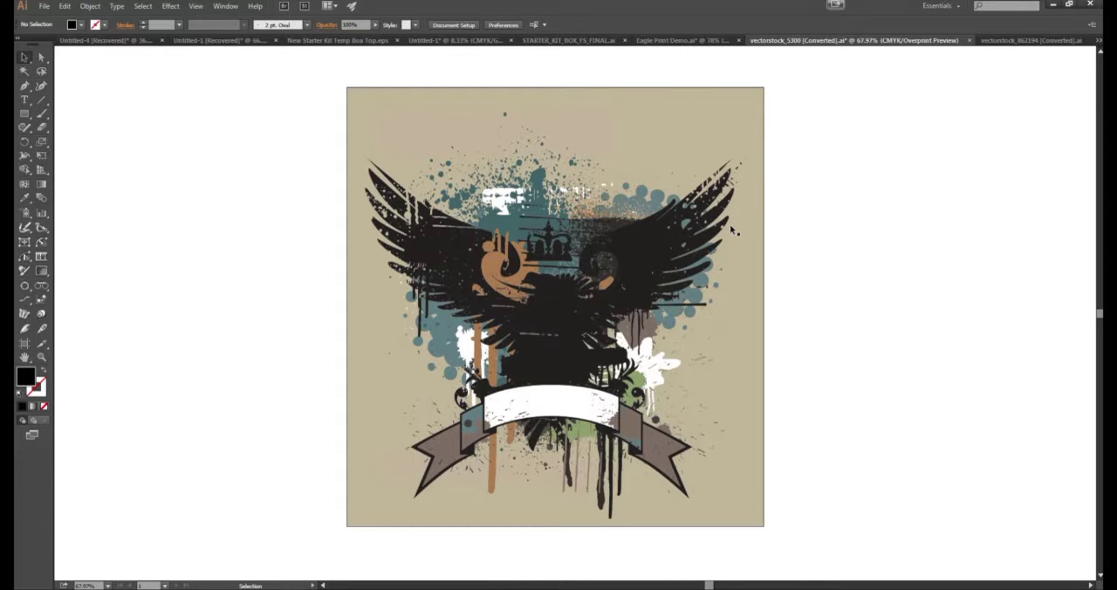
pyautogui.moveTo(809, 221)
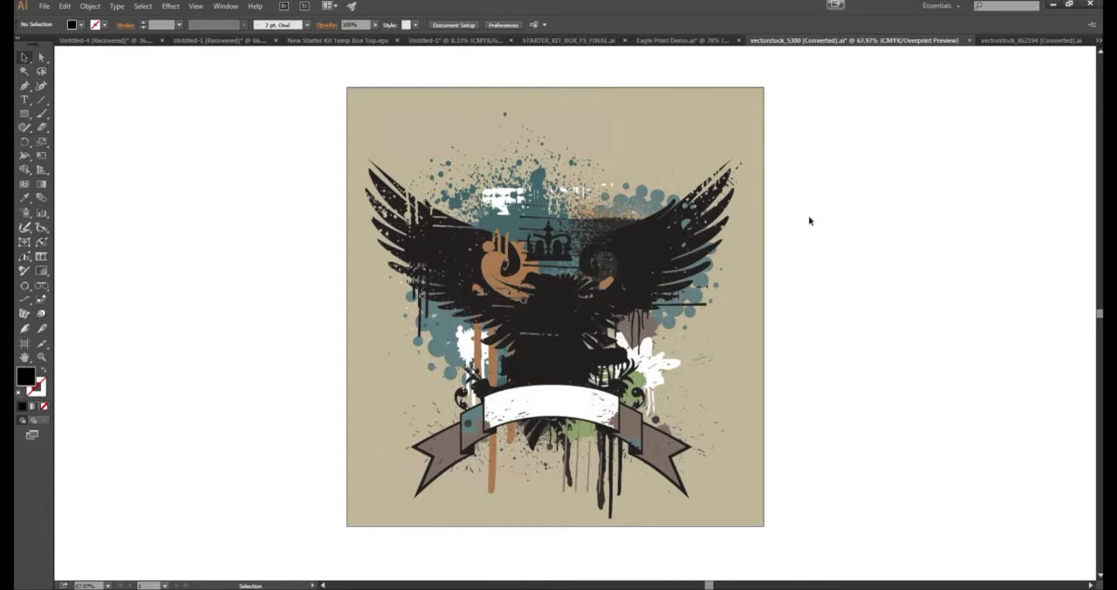
pyautogui.moveTo(769, 215)
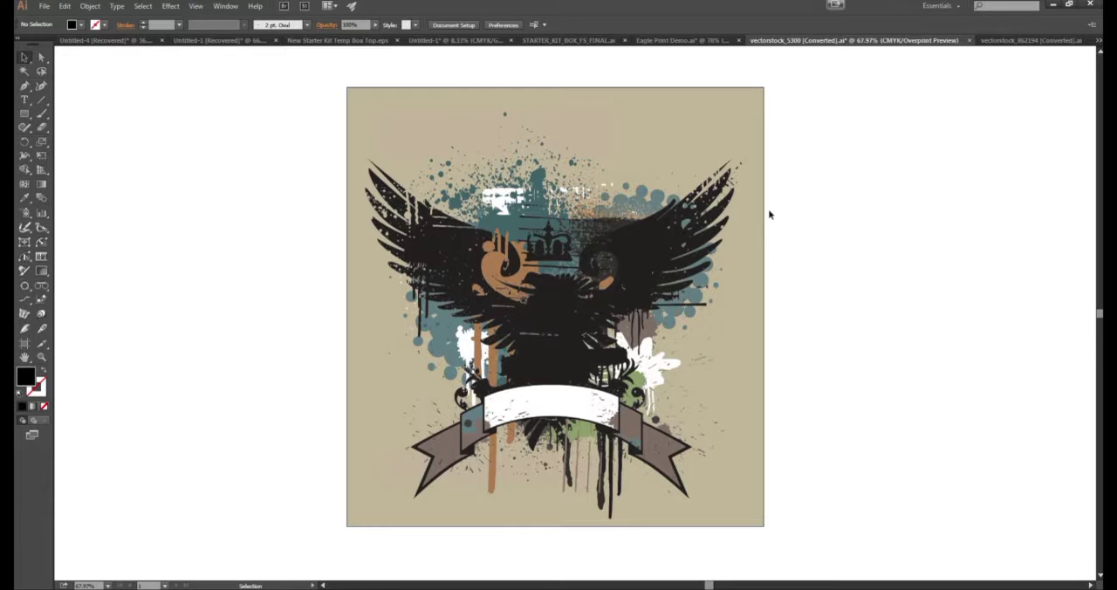
pyautogui.moveTo(769, 295)
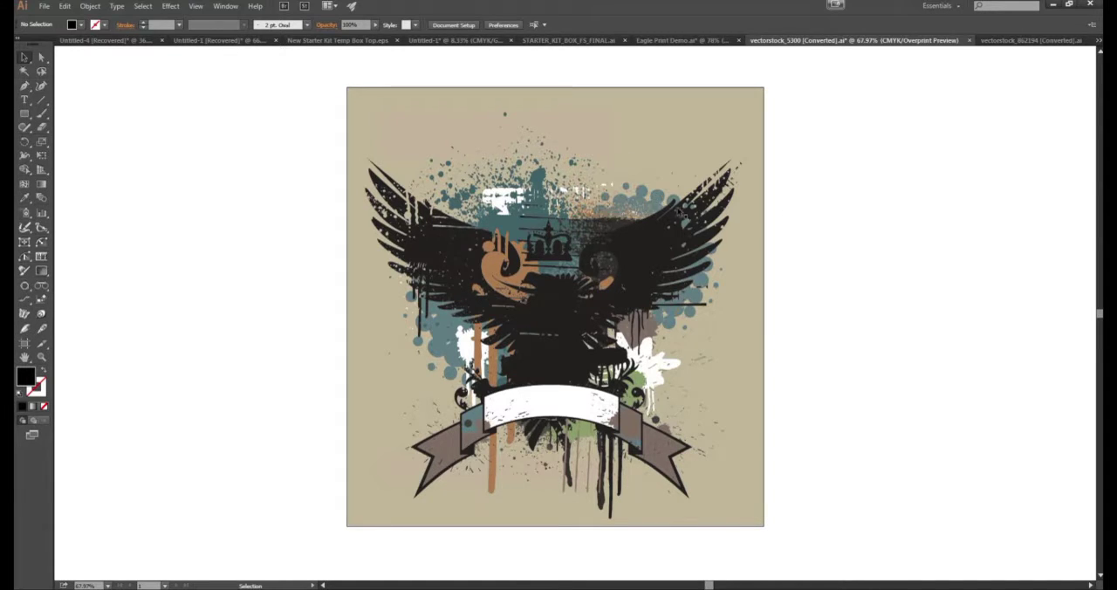
pyautogui.moveTo(826, 216)
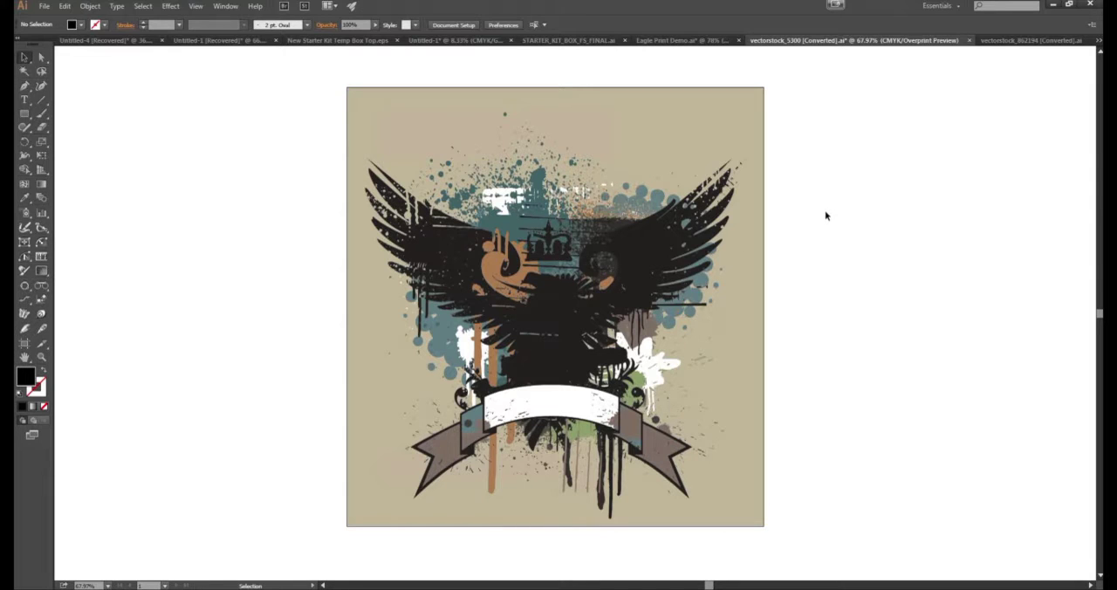
pyautogui.moveTo(815, 225)
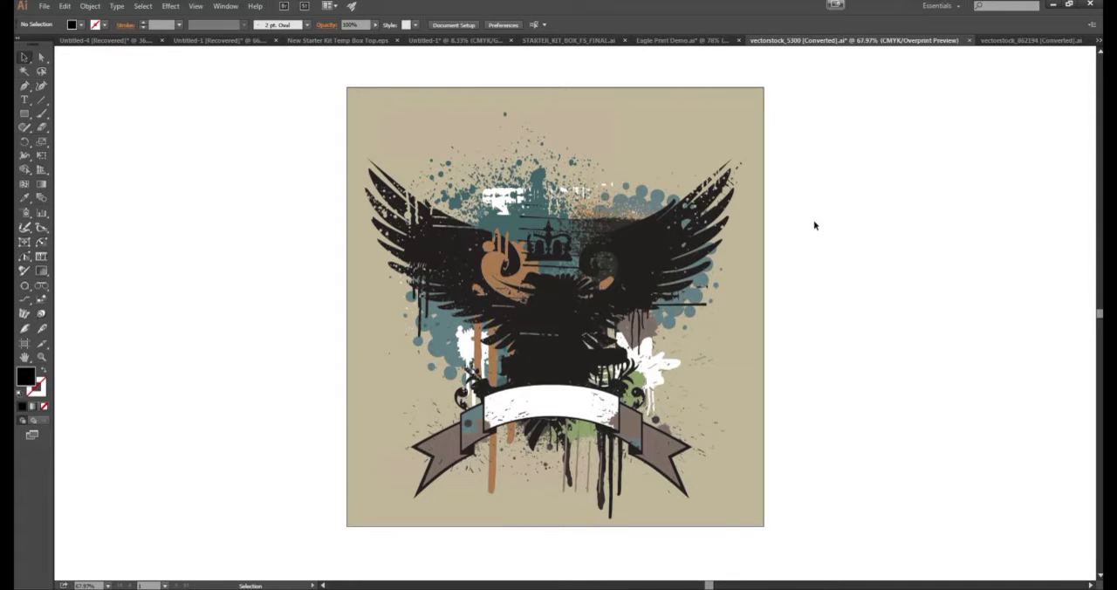
pyautogui.moveTo(771, 251)
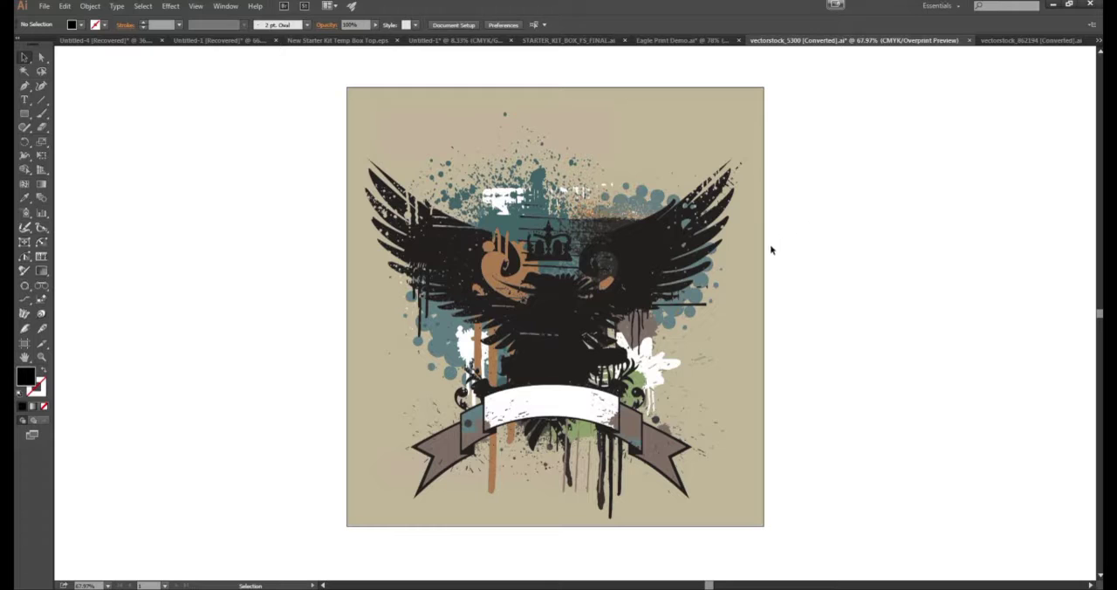
pyautogui.moveTo(777, 215)
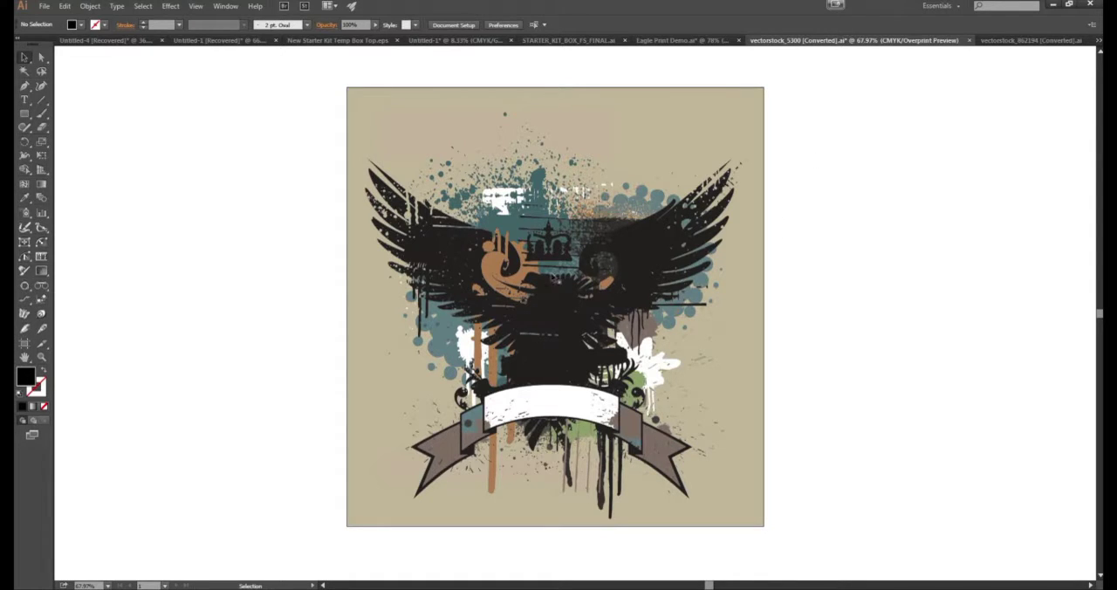
pyautogui.moveTo(585, 298)
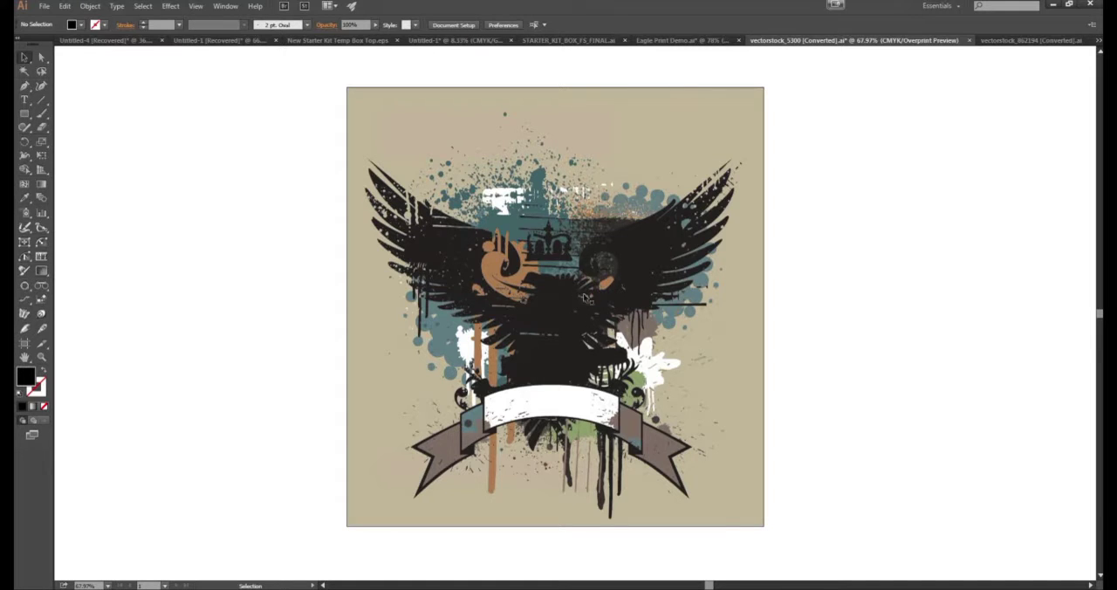
pyautogui.moveTo(608, 267)
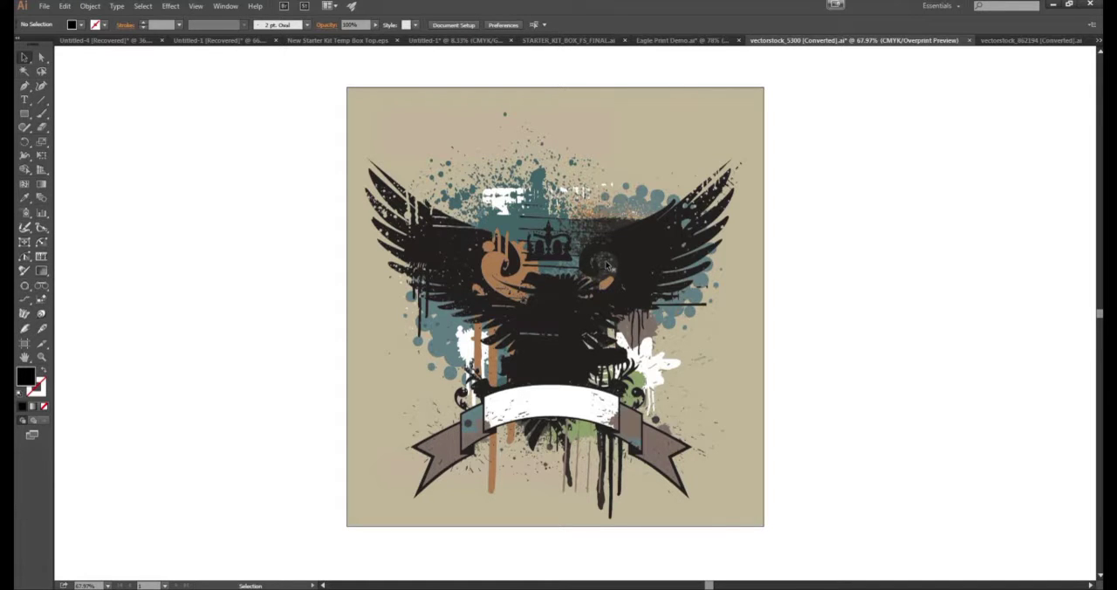
pyautogui.moveTo(772, 234)
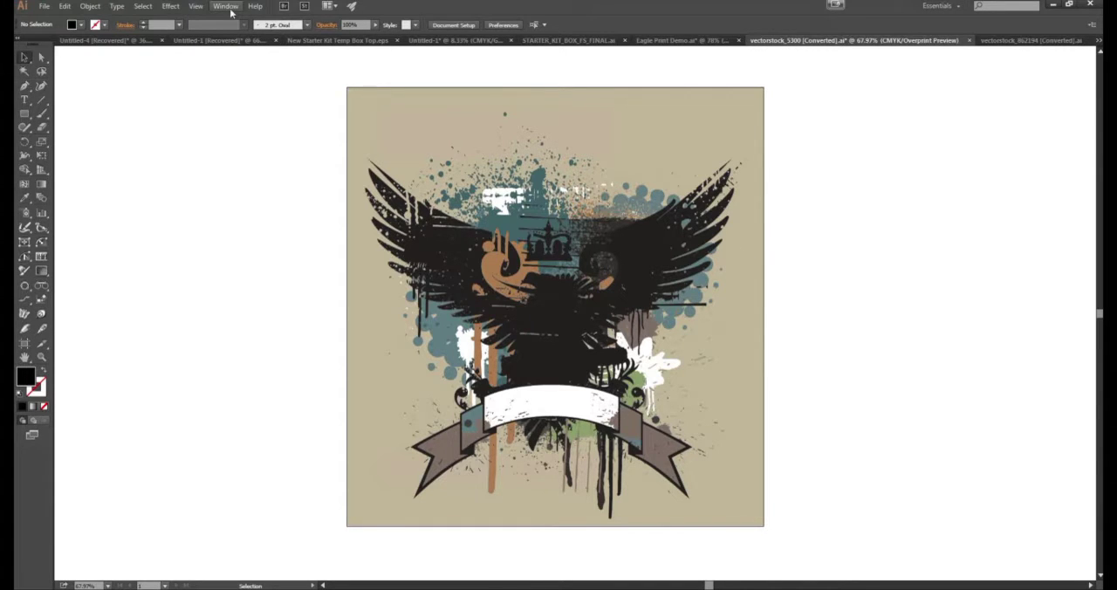
# Browse the Window and View menus to find the Color Books swatch libraries
pyautogui.click(225, 6)
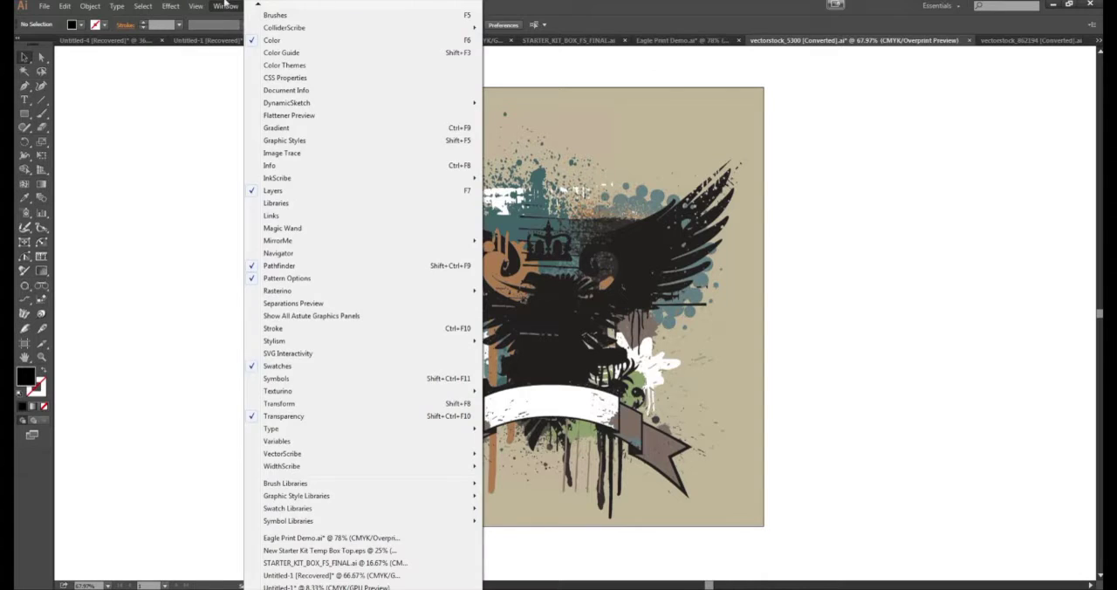
pyautogui.click(195, 6)
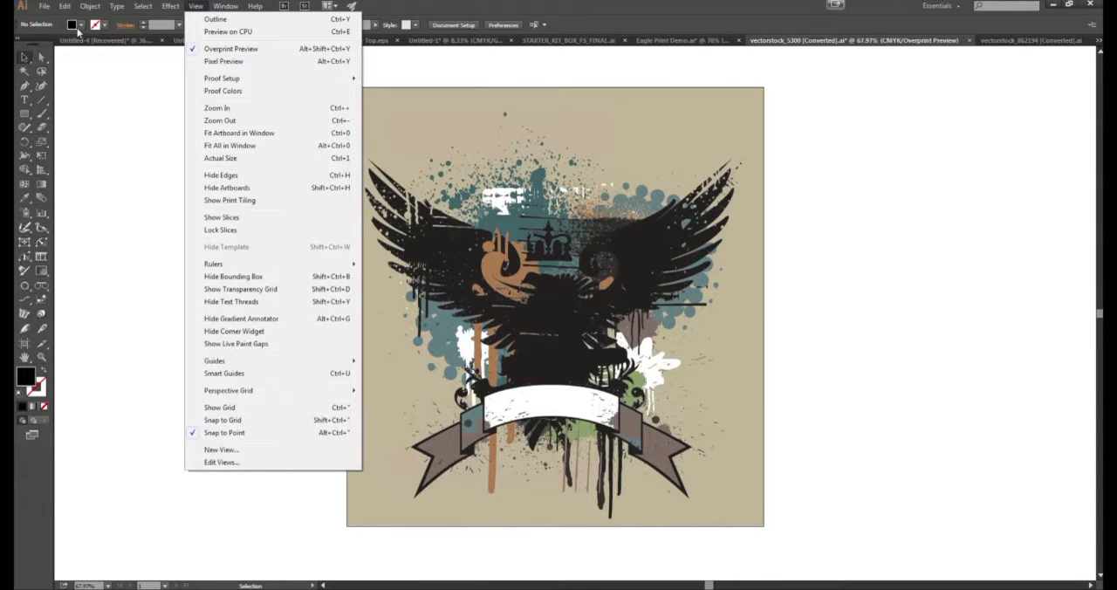
pyautogui.click(225, 7)
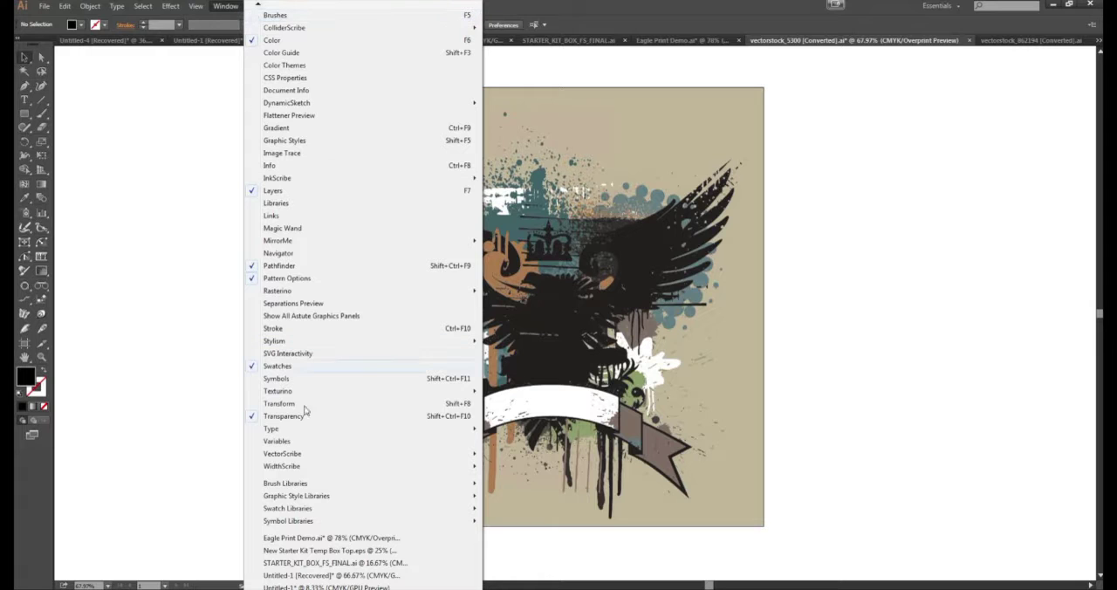
pyautogui.moveTo(287, 507)
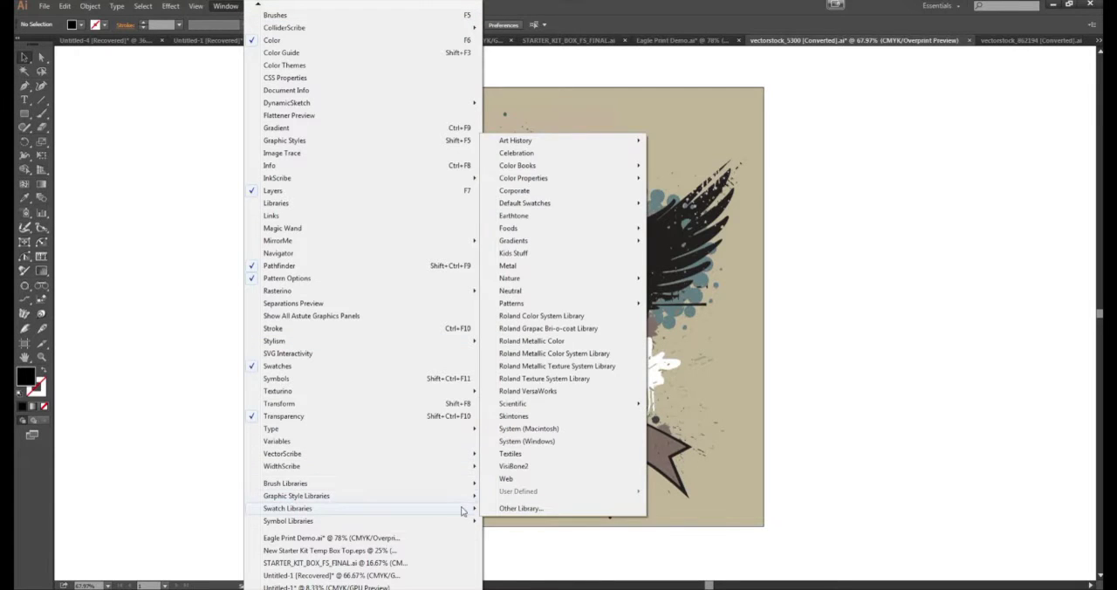
pyautogui.moveTo(550, 235)
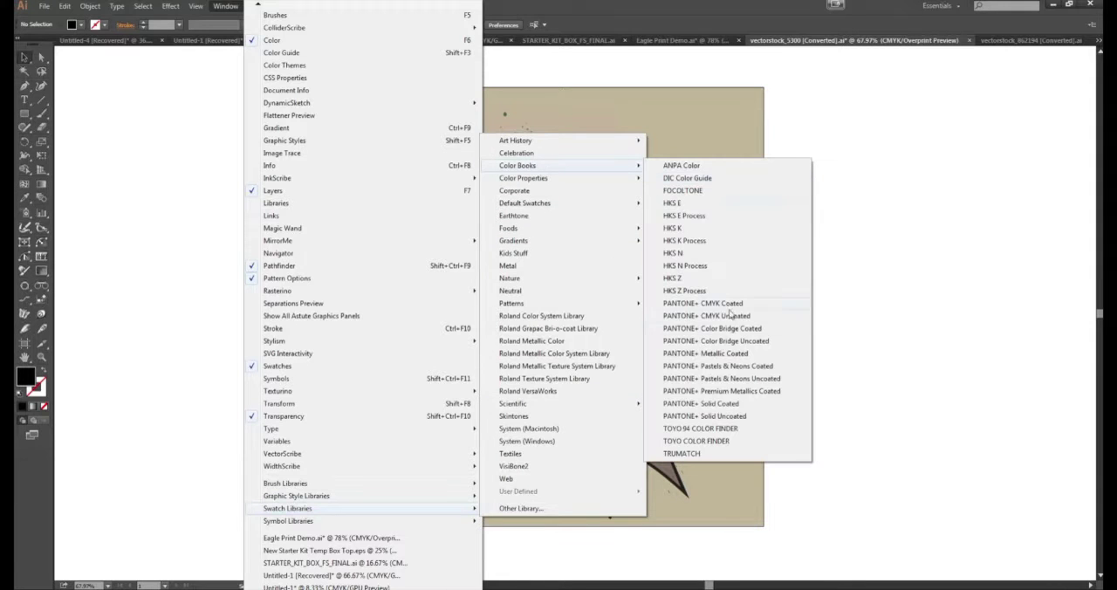
# Load the PANTONE+ Solid Coated library panel next to the eagle crest
pyautogui.click(701, 403)
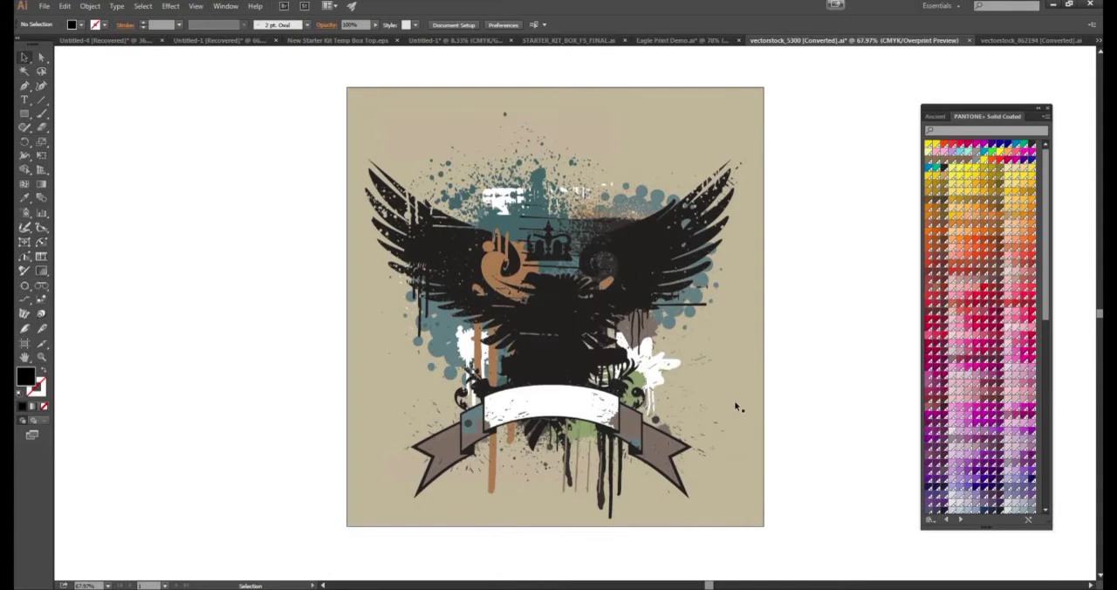
pyautogui.moveTo(827, 277)
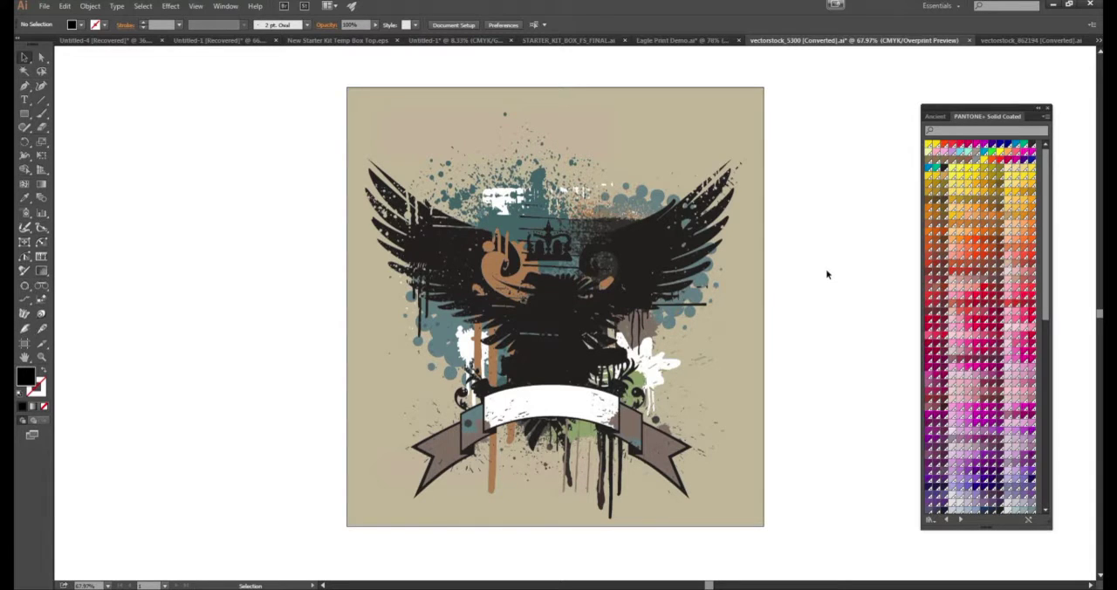
pyautogui.moveTo(827, 267)
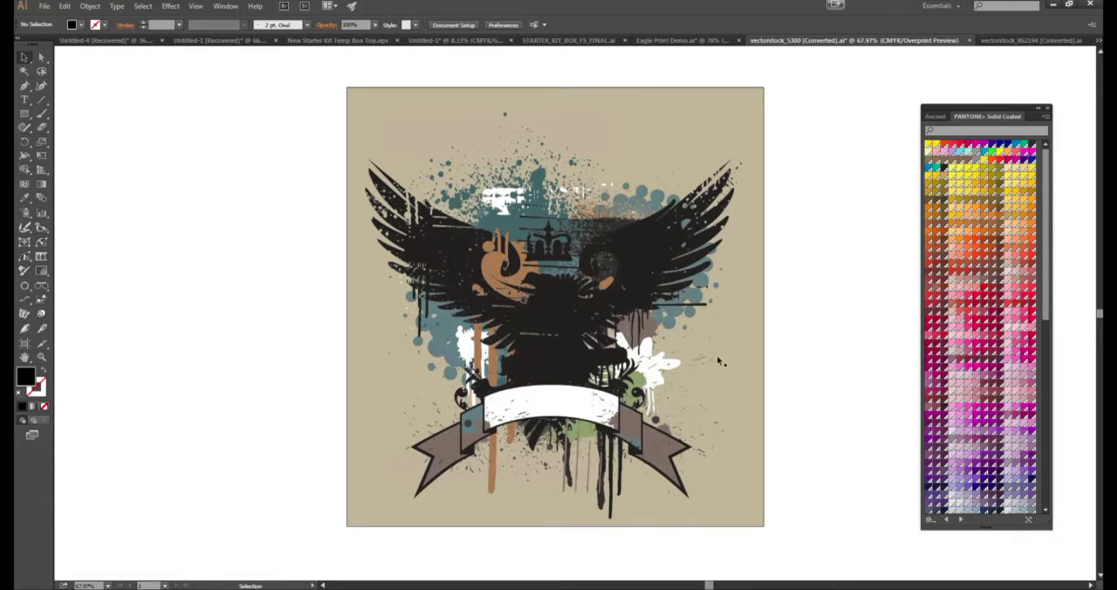
pyautogui.moveTo(628, 124)
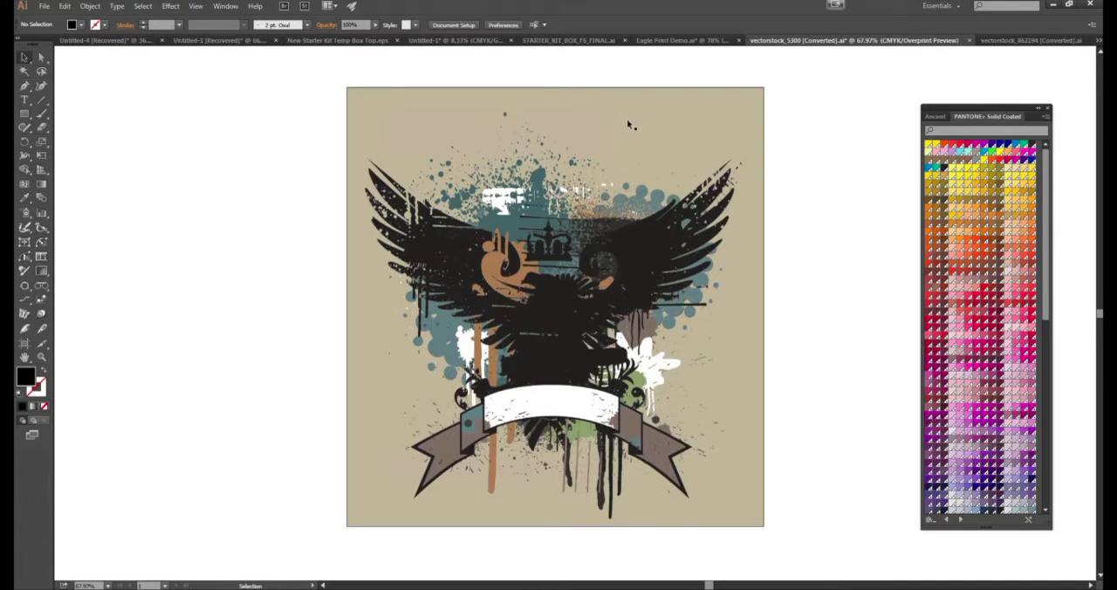
pyautogui.moveTo(608, 166)
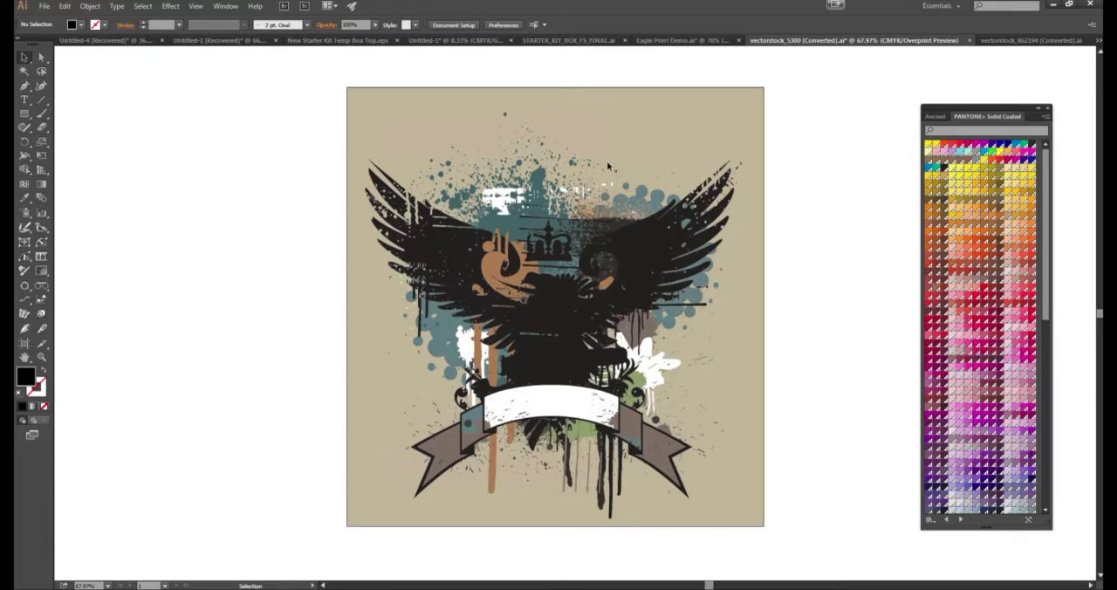
pyautogui.moveTo(602, 173)
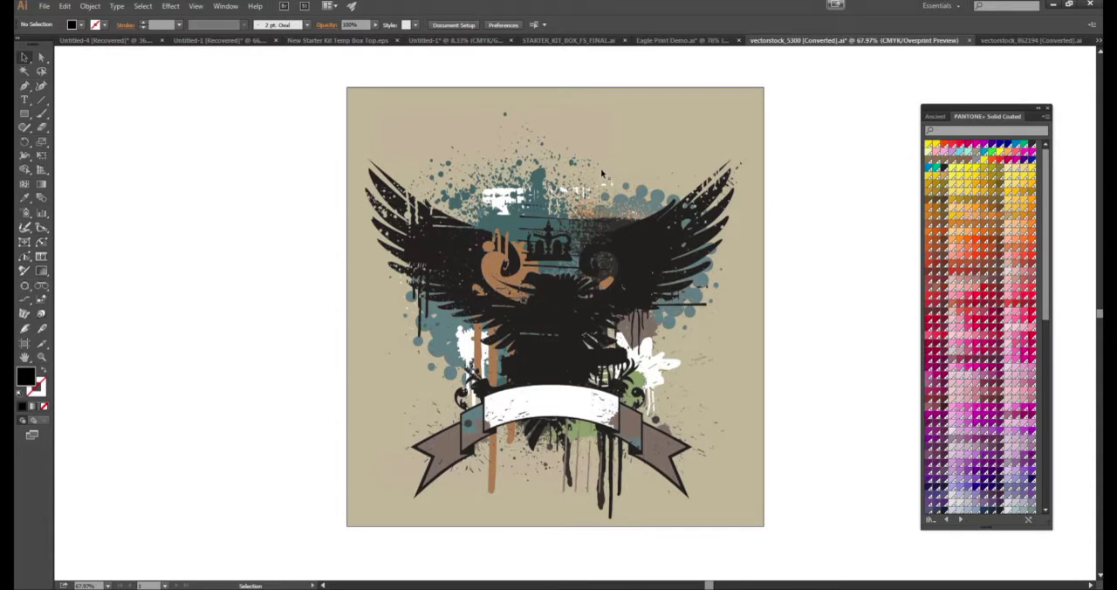
pyautogui.moveTo(636, 217)
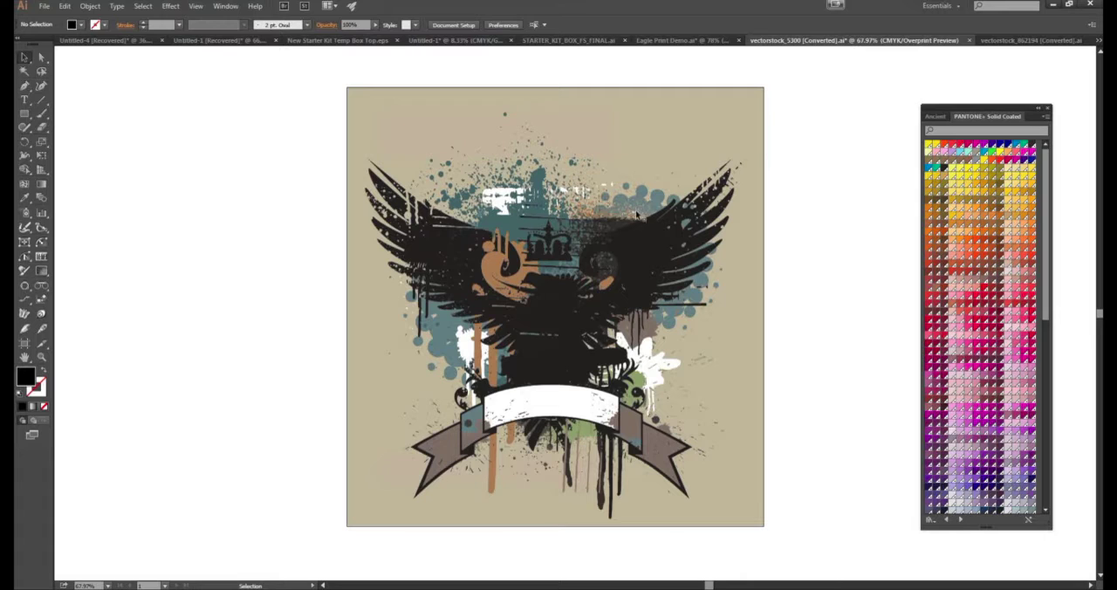
pyautogui.moveTo(534, 129)
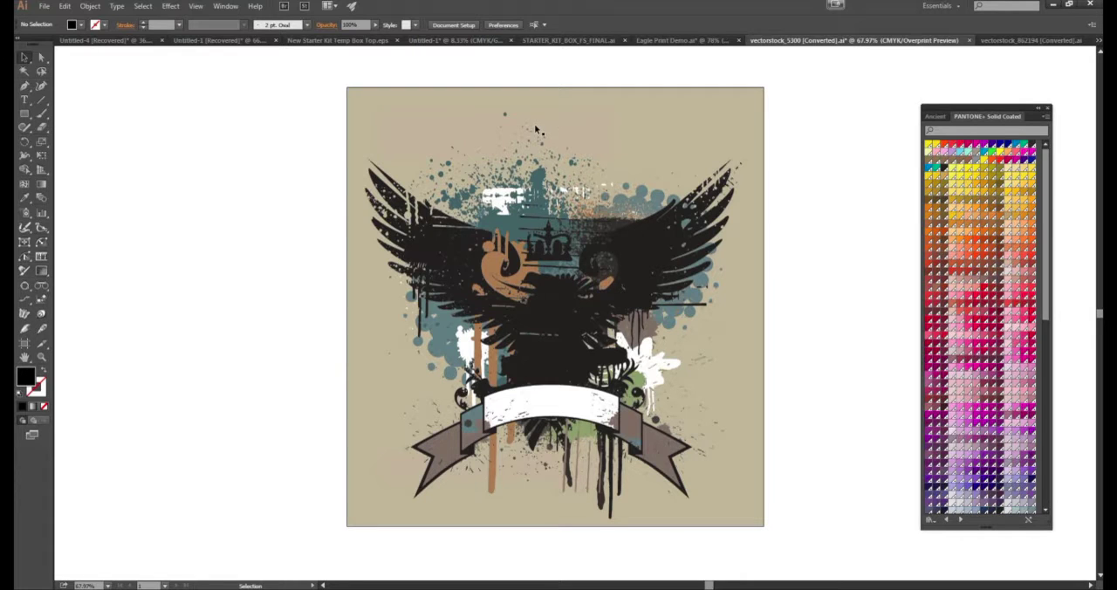
pyautogui.moveTo(599, 170)
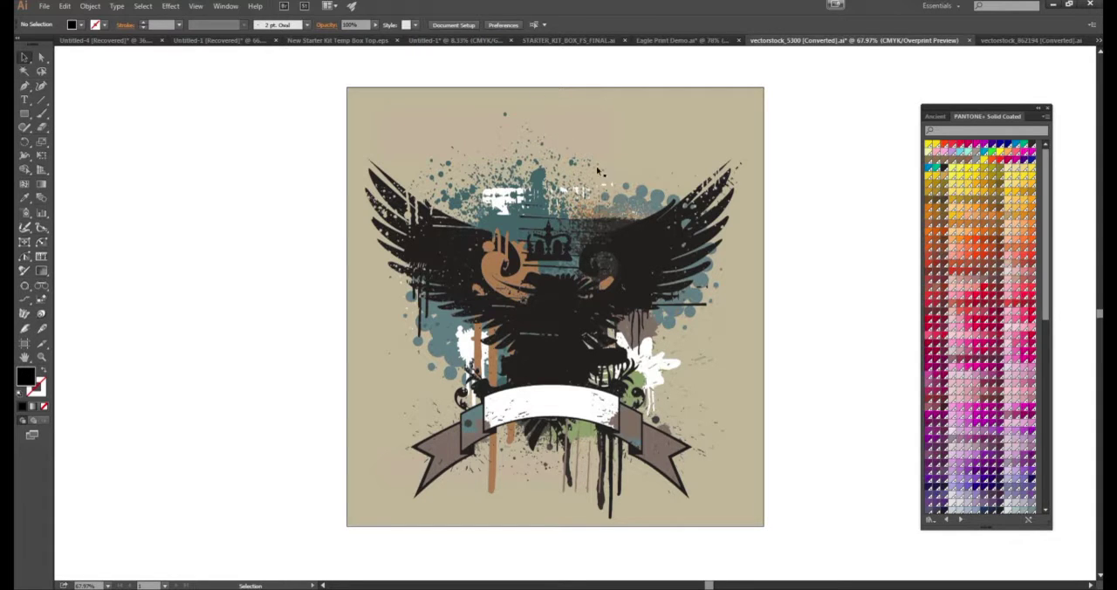
pyautogui.moveTo(655, 126)
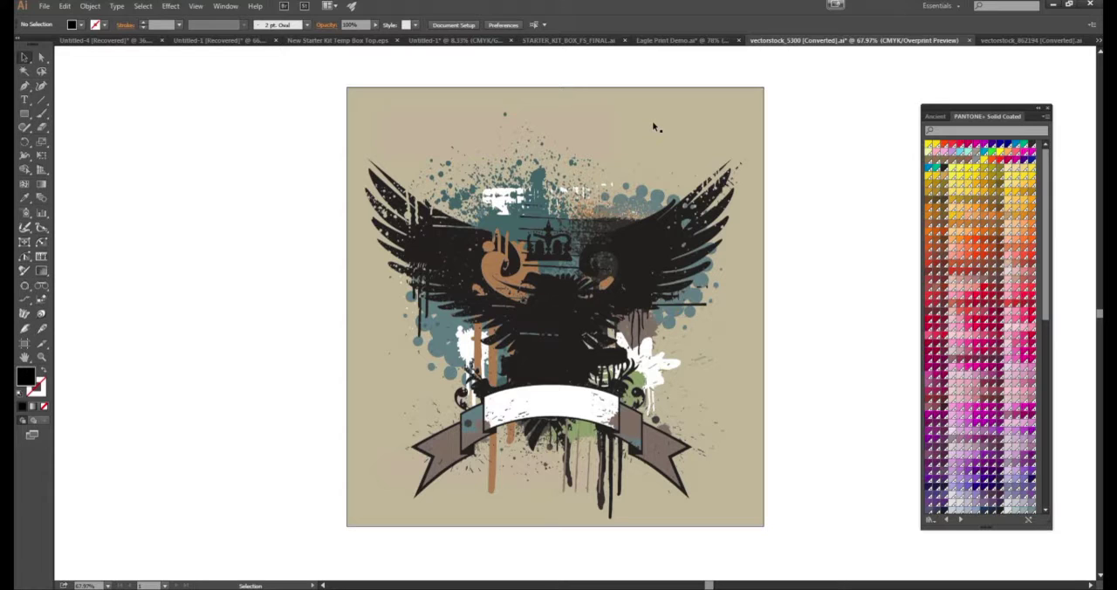
pyautogui.moveTo(654, 136)
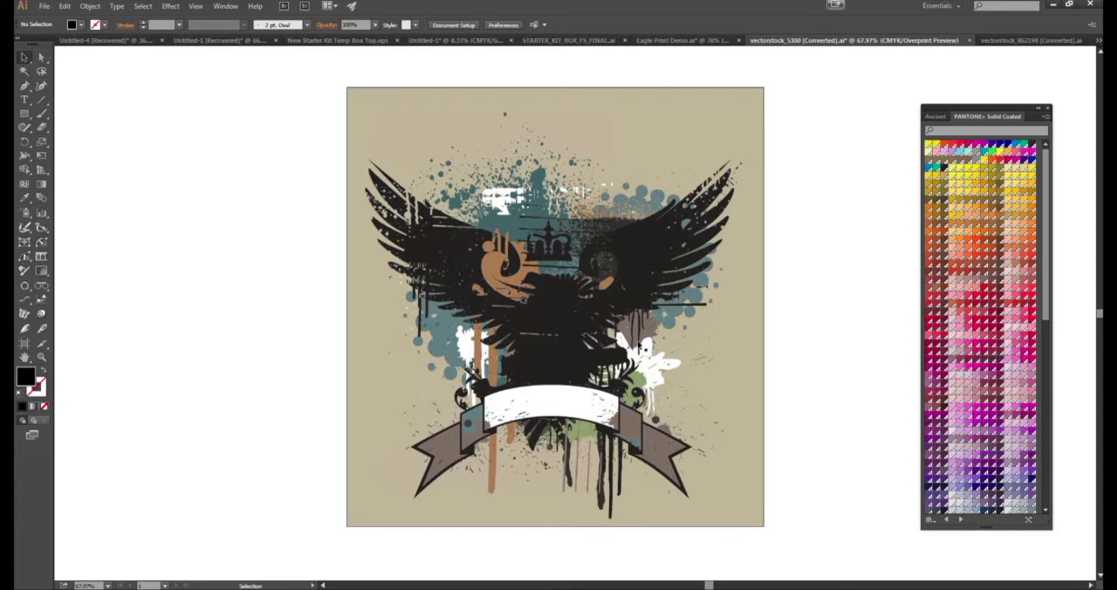
pyautogui.moveTo(558, 349)
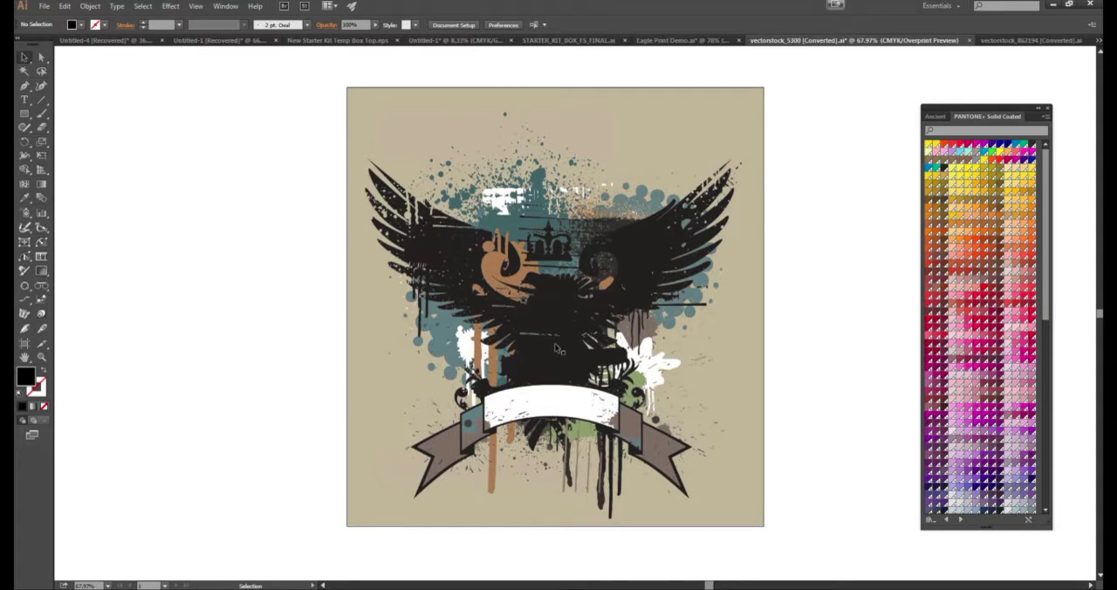
pyautogui.moveTo(579, 313)
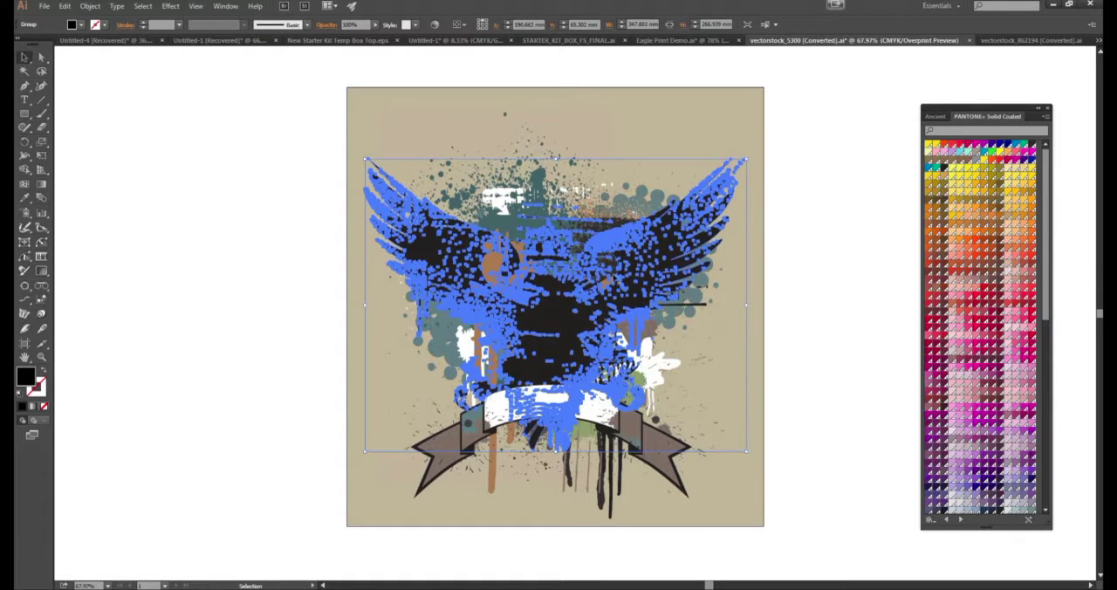
pyautogui.click(142, 6)
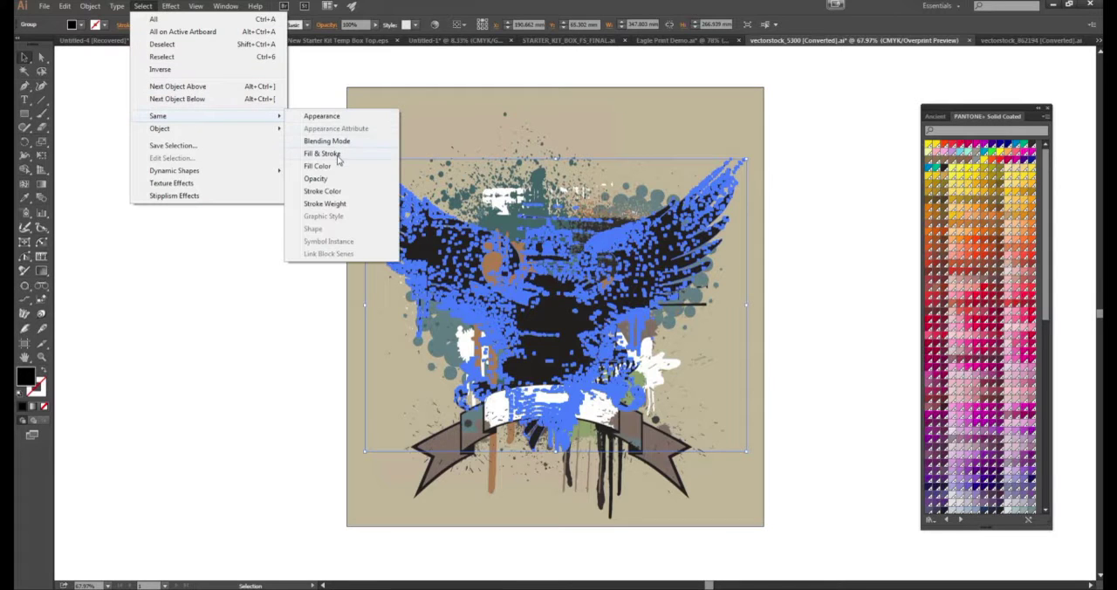
pyautogui.click(322, 153)
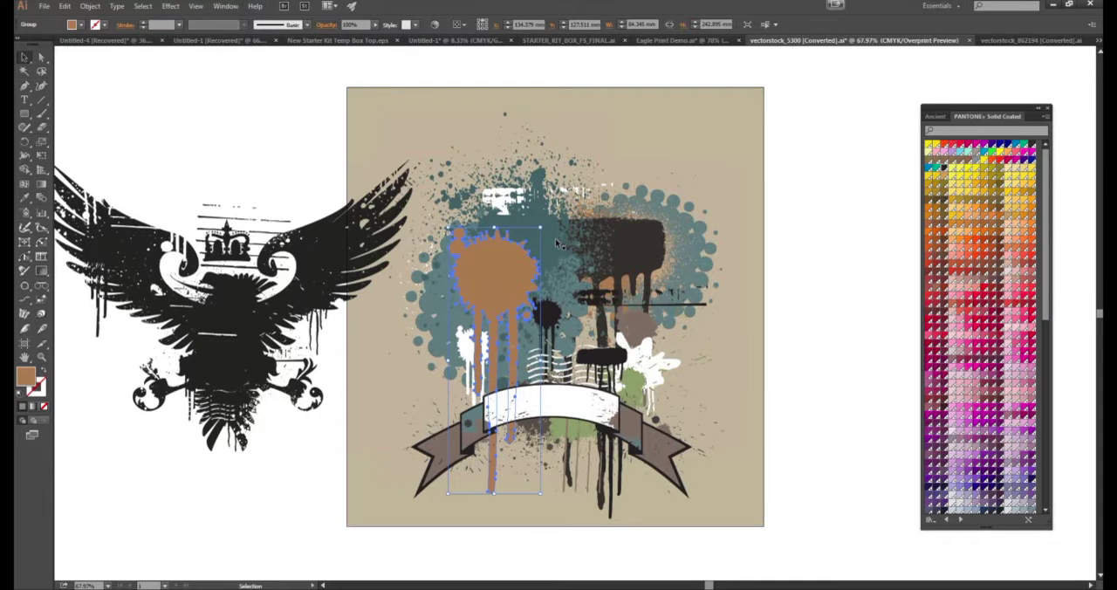
pyautogui.moveTo(311, 218)
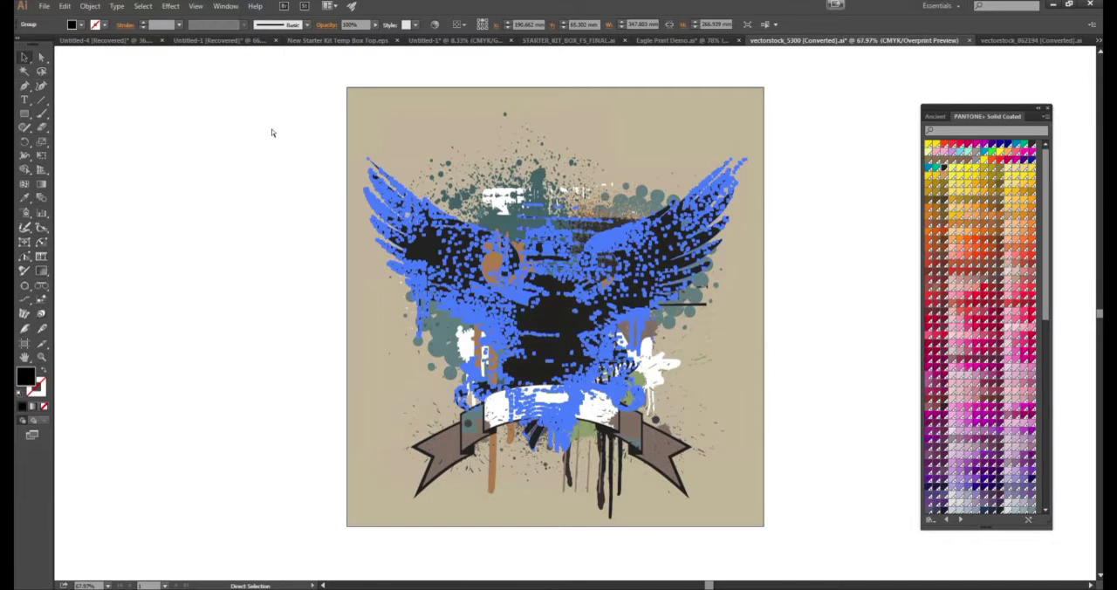
pyautogui.click(555, 305)
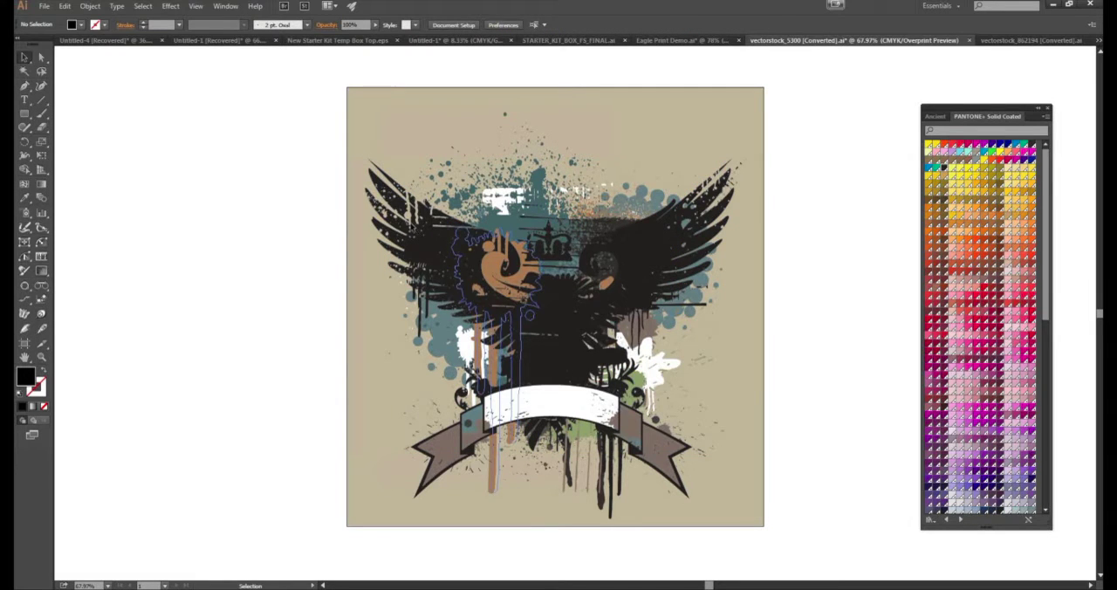
# Select the black eagle group and show the Separations Preview panel
pyautogui.click(225, 7)
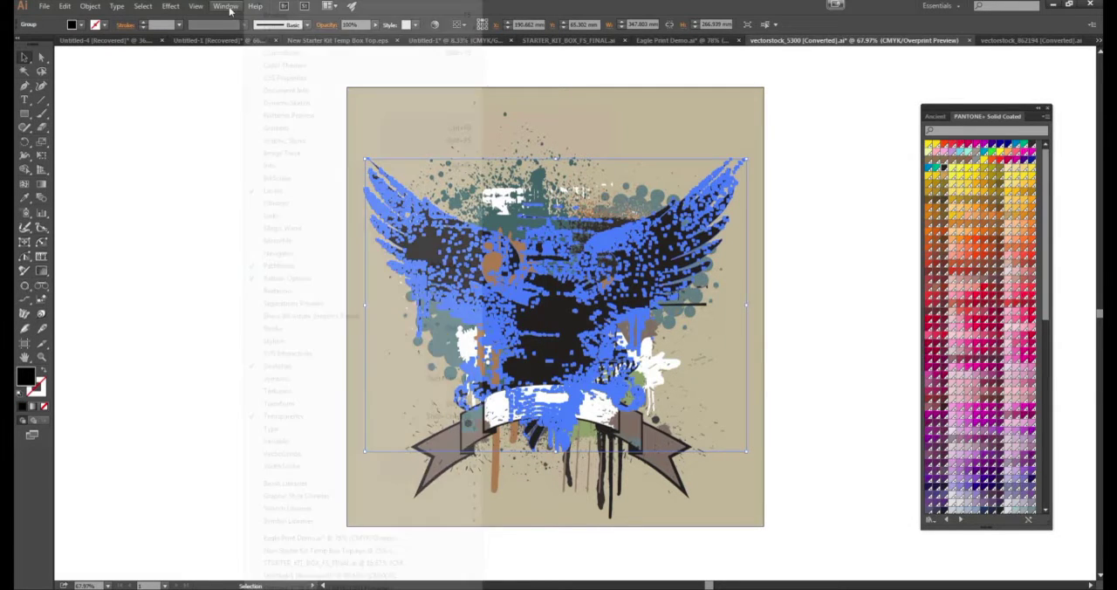
pyautogui.click(225, 6)
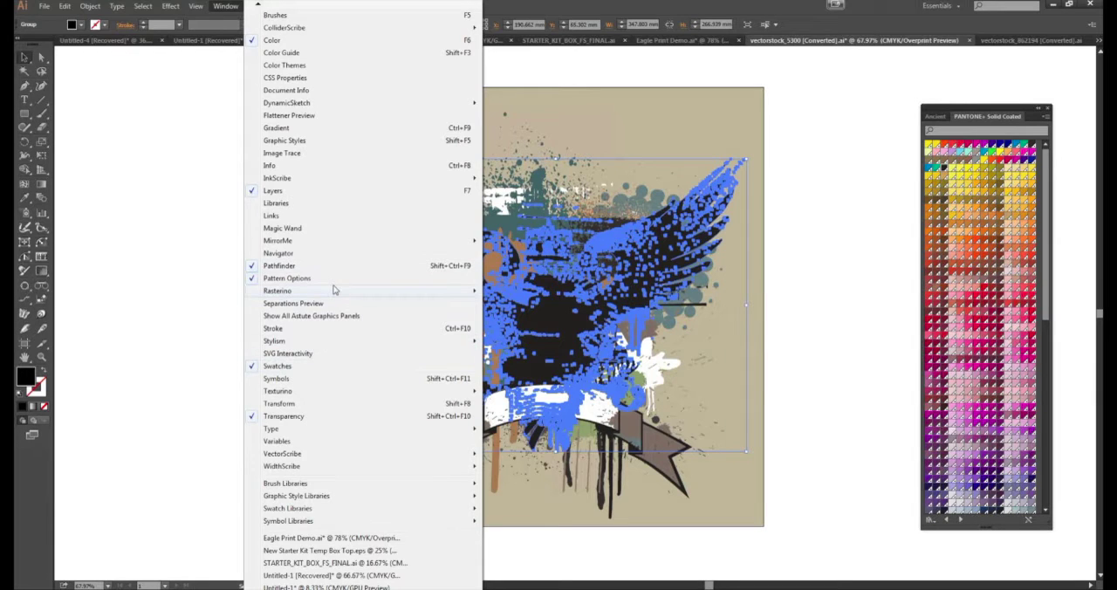
pyautogui.click(294, 303)
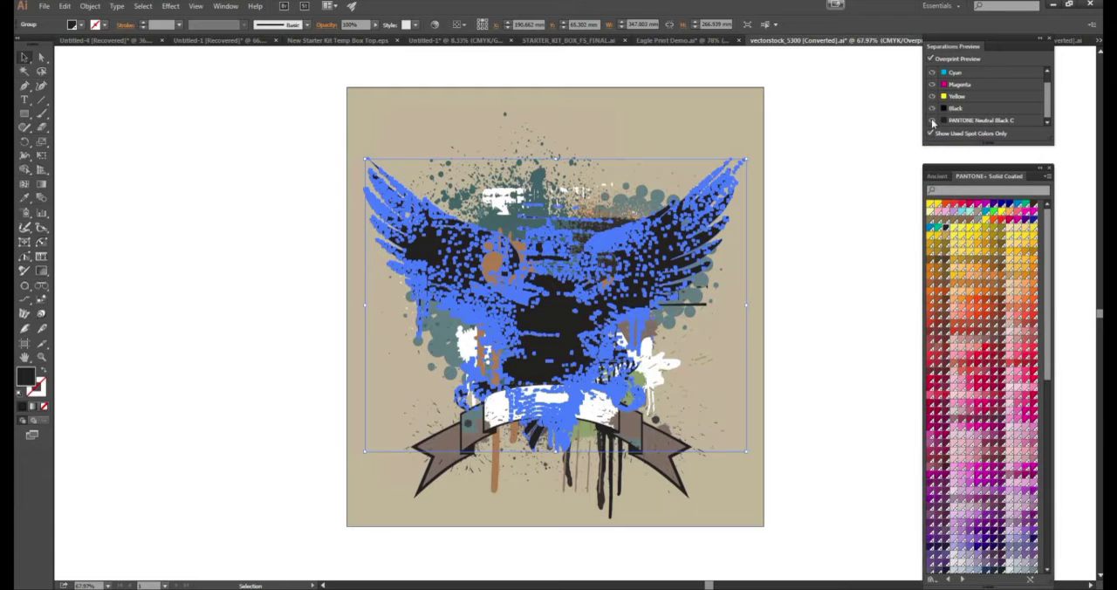
# Toggle visibility of the Cyan, Magenta, Yellow, Black and PANTONE Neutral Black C plates
pyautogui.click(932, 73)
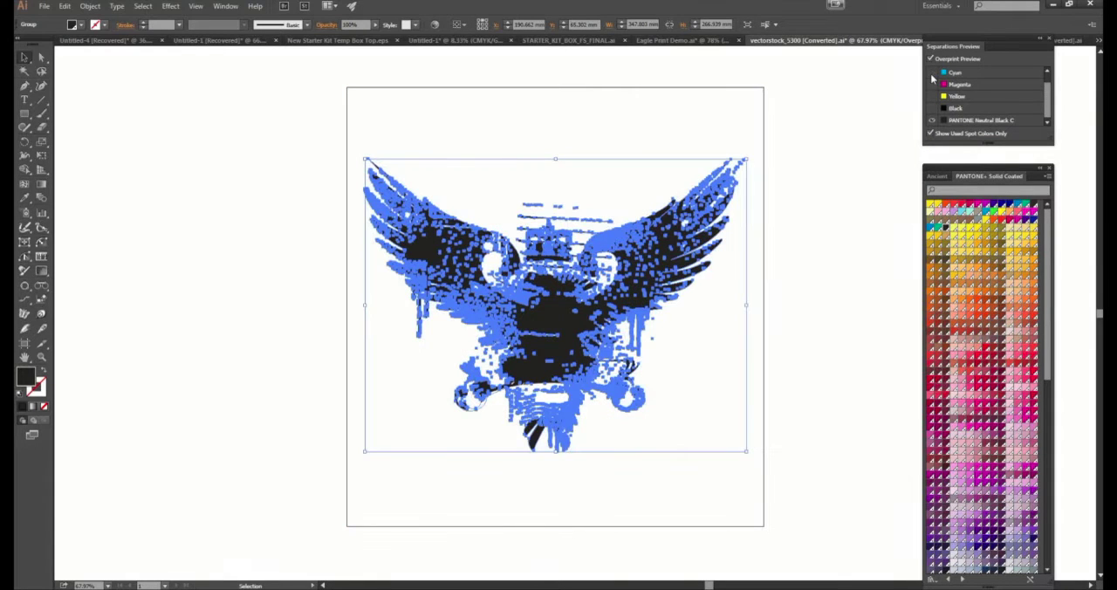
pyautogui.click(931, 107)
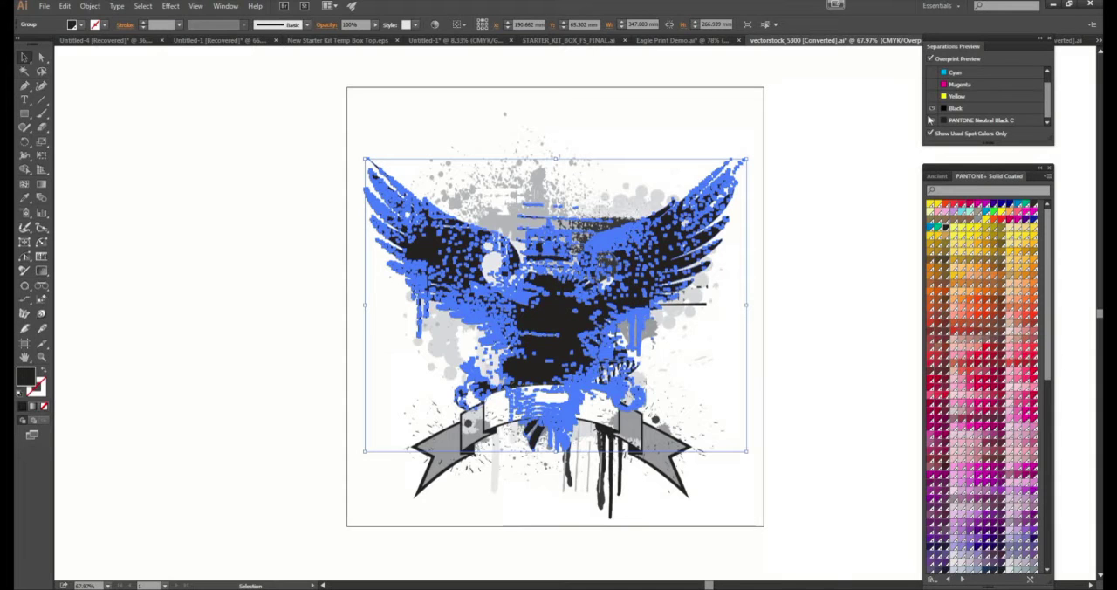
pyautogui.click(931, 108)
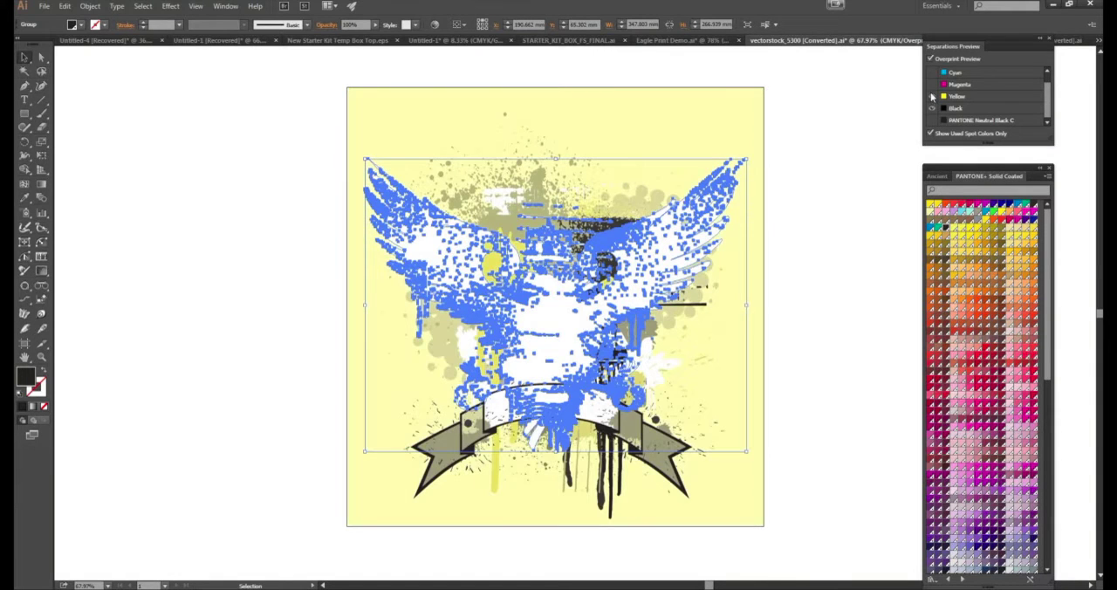
pyautogui.click(932, 96)
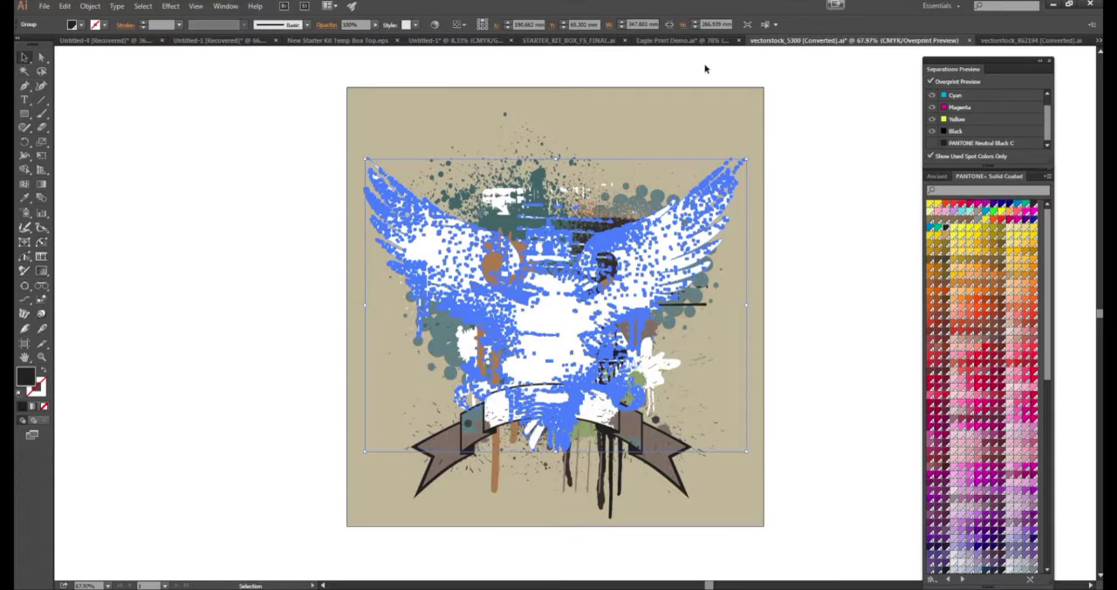
pyautogui.click(689, 40)
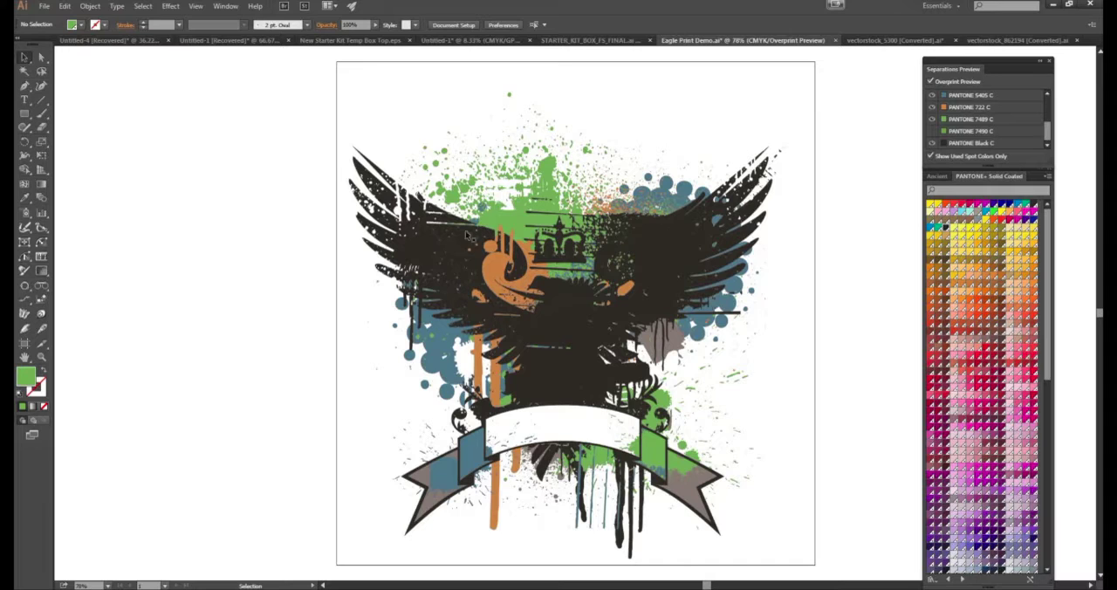
pyautogui.moveTo(13, 94)
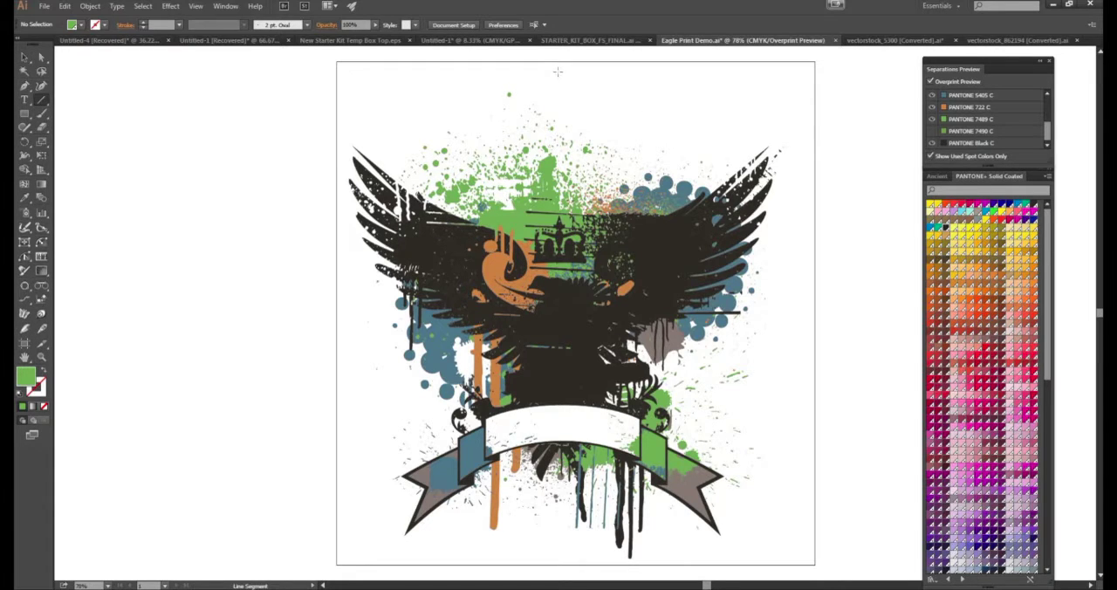
pyautogui.moveTo(548, 86)
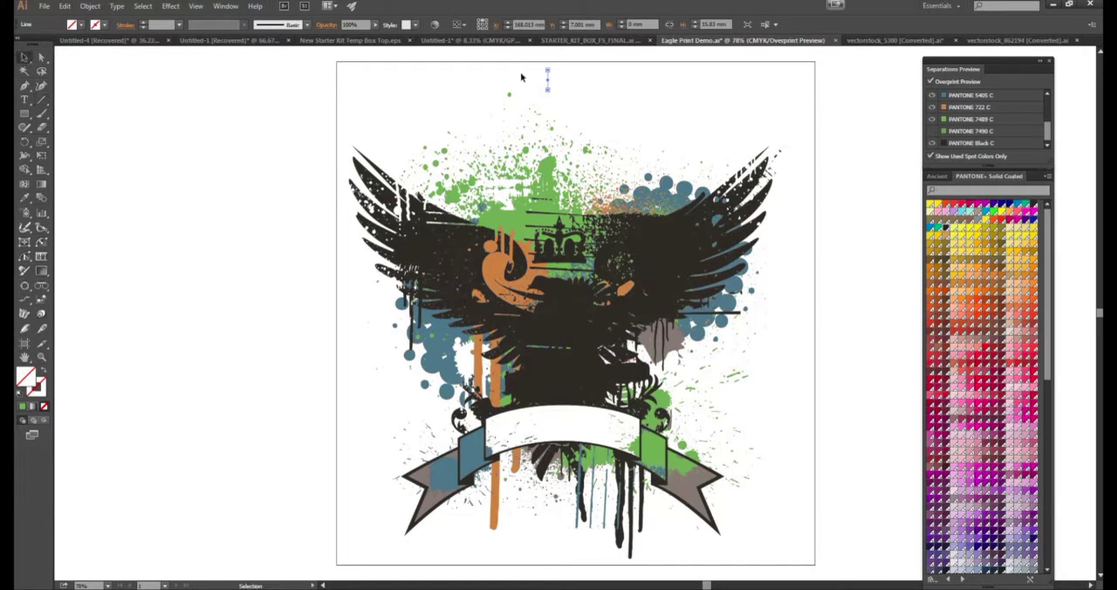
# Give the new vertical line a dark 2 pt stroke from the Swatches panel
pyautogui.click(96, 25)
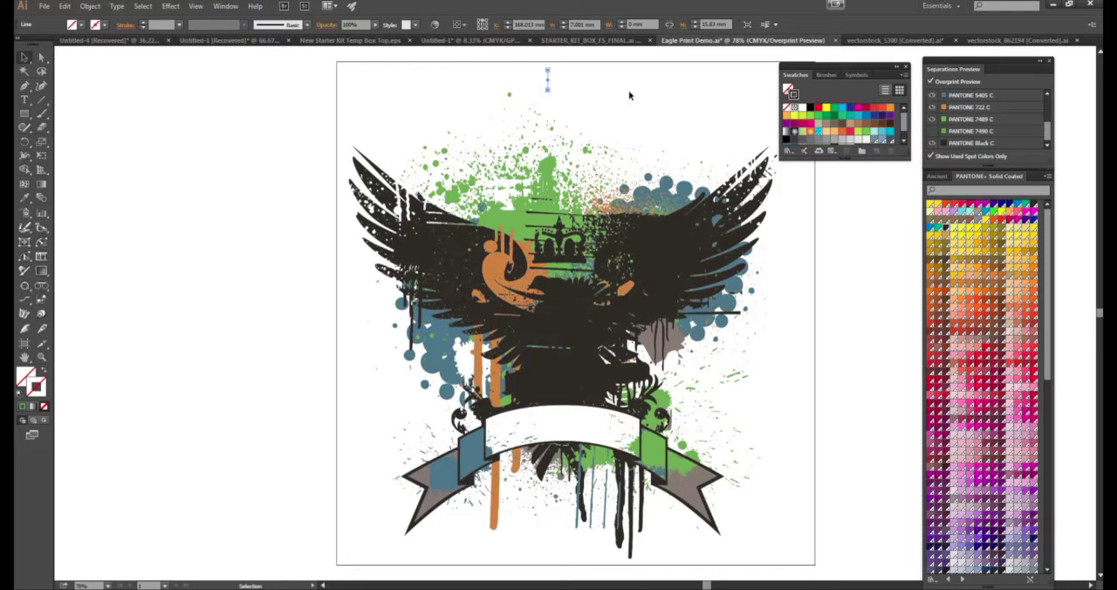
pyautogui.click(173, 24)
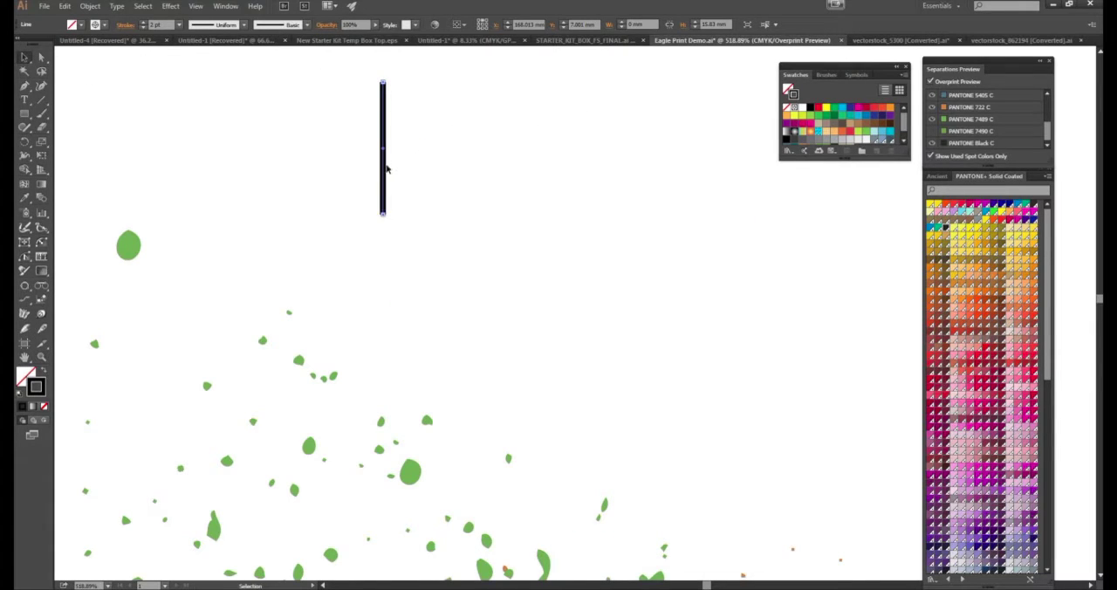
# Copy the line, rotate the copy 90°, center both into a cross, and group them
pyautogui.moveTo(382, 144); pyautogui.dragTo(438, 144)
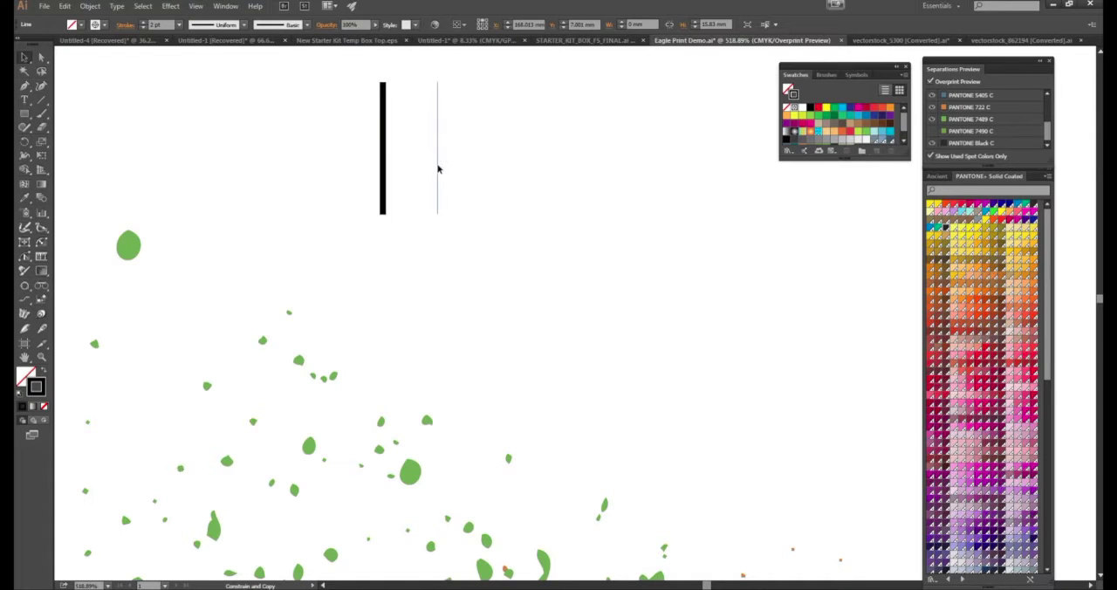
pyautogui.click(437, 148)
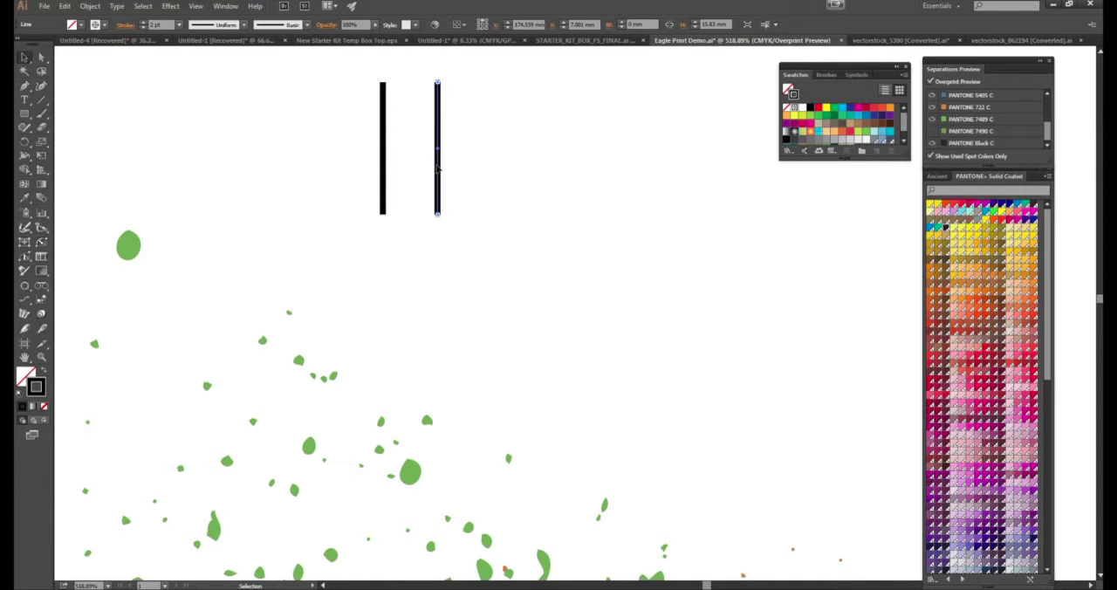
pyautogui.rightClick(436, 149)
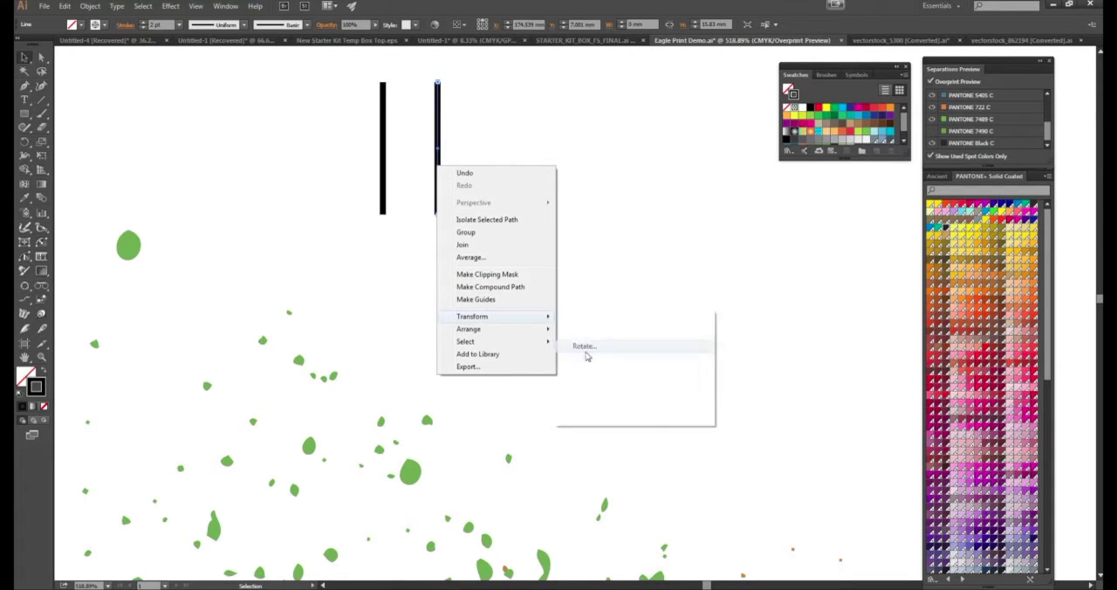
pyautogui.click(583, 346)
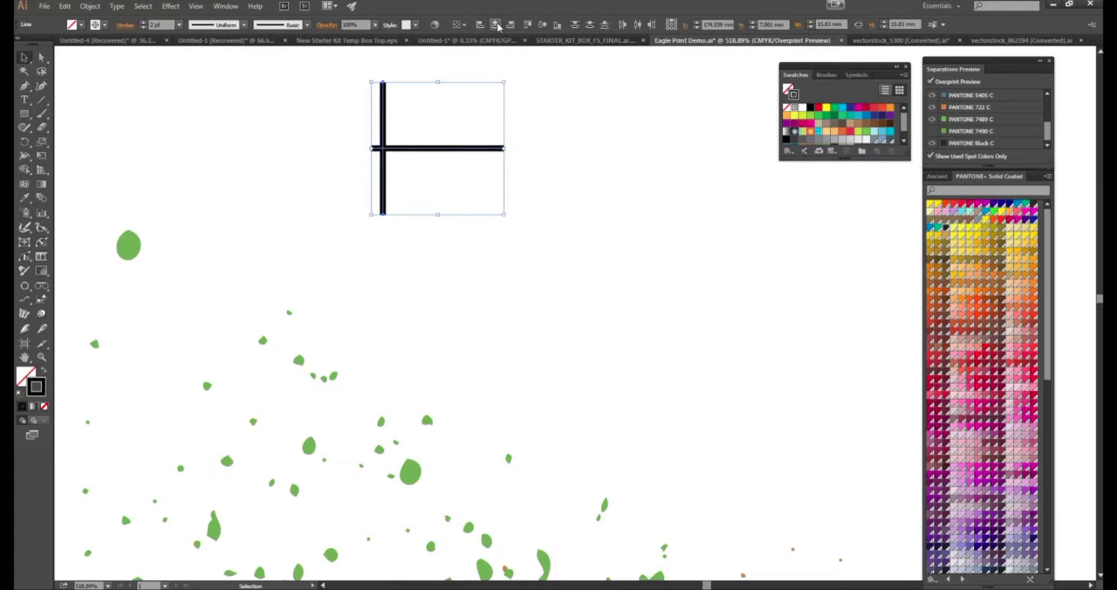
pyautogui.click(543, 24)
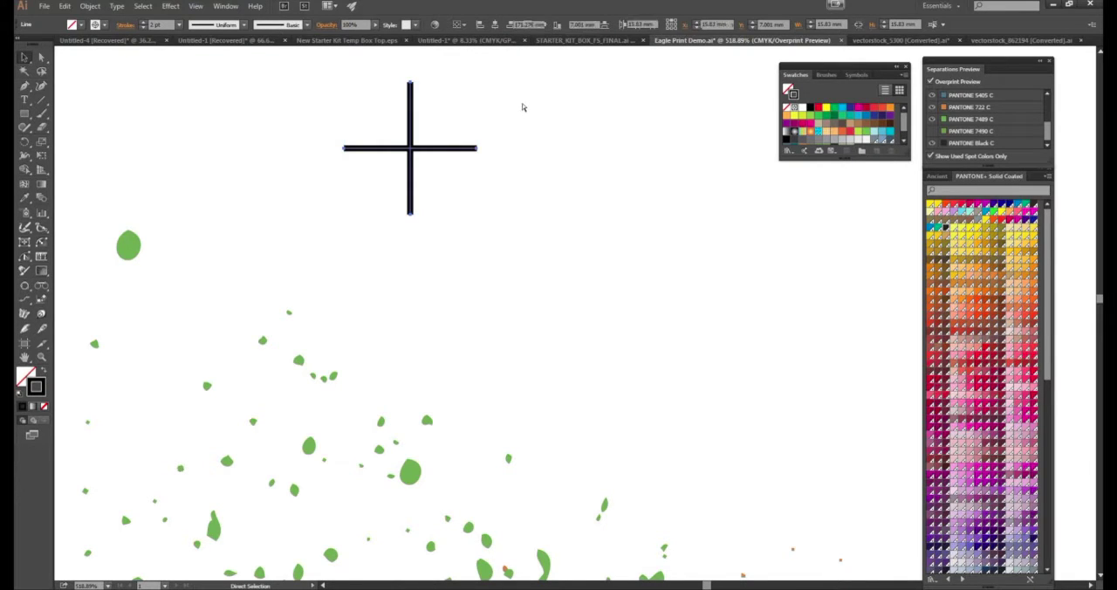
pyautogui.click(419, 157)
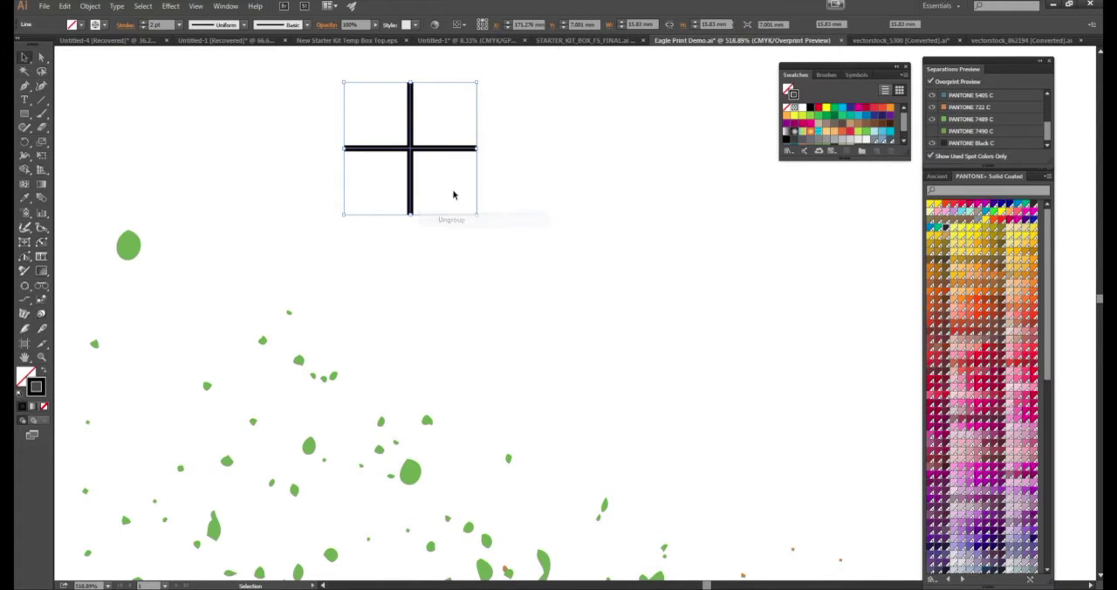
pyautogui.rightClick(454, 194)
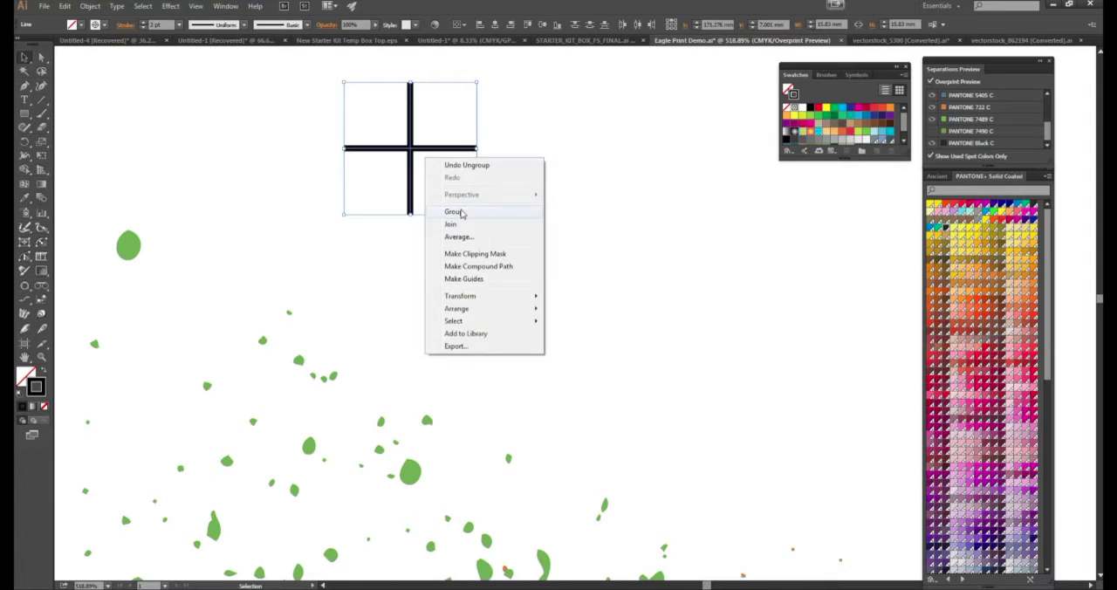
pyautogui.click(453, 211)
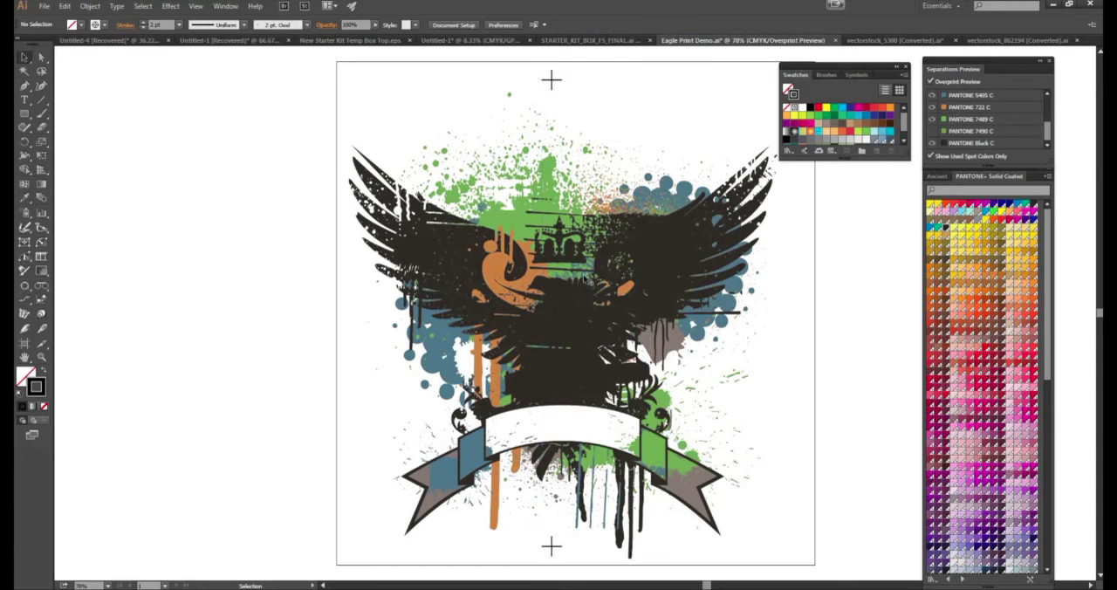
pyautogui.moveTo(636, 281)
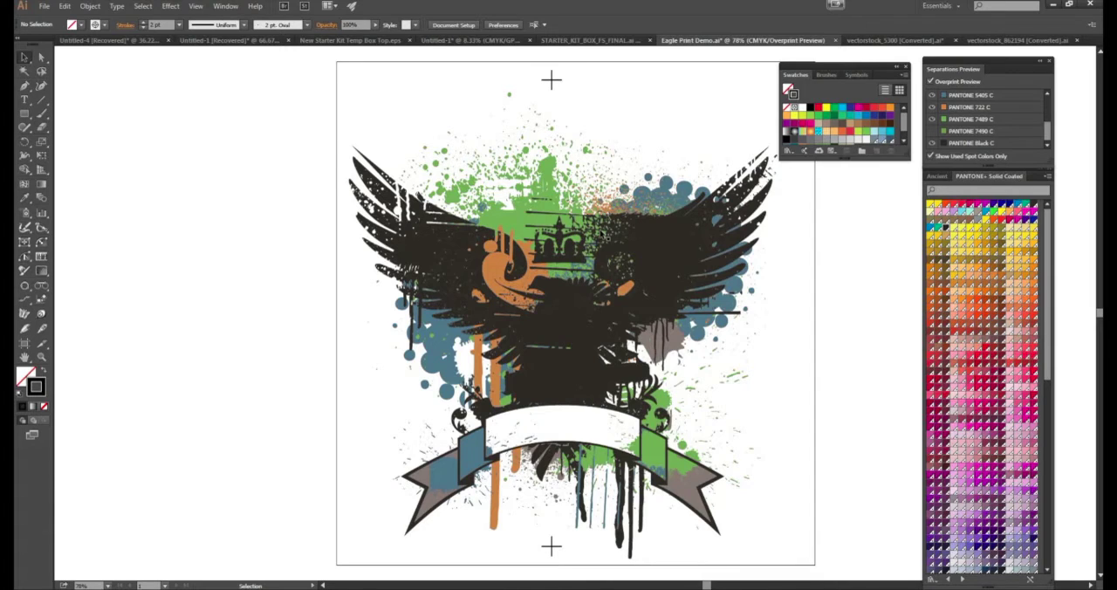
pyautogui.moveTo(569, 94)
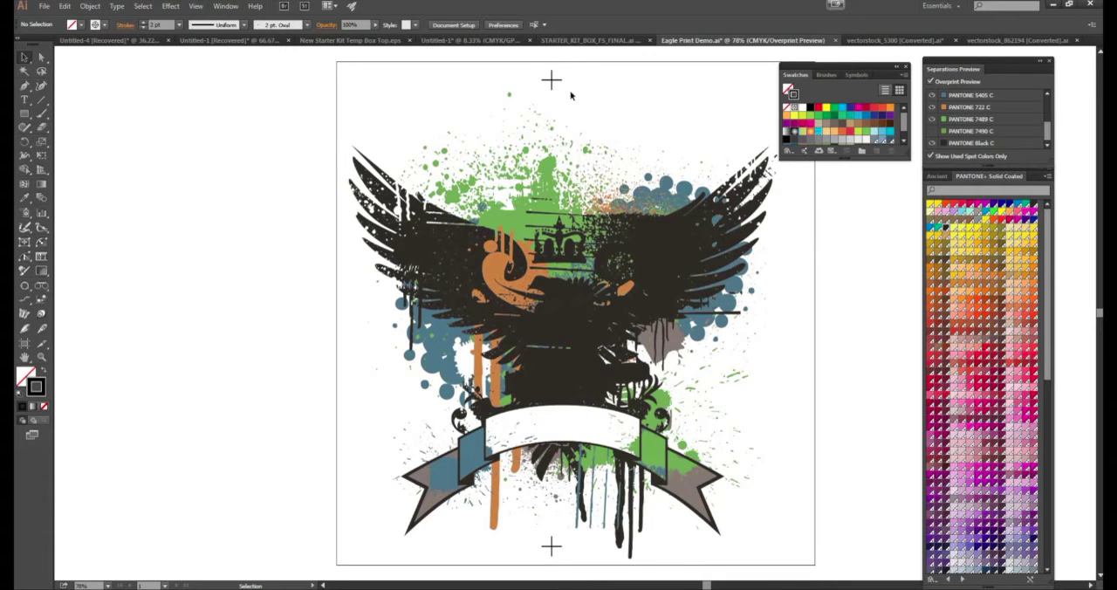
pyautogui.moveTo(242, 83)
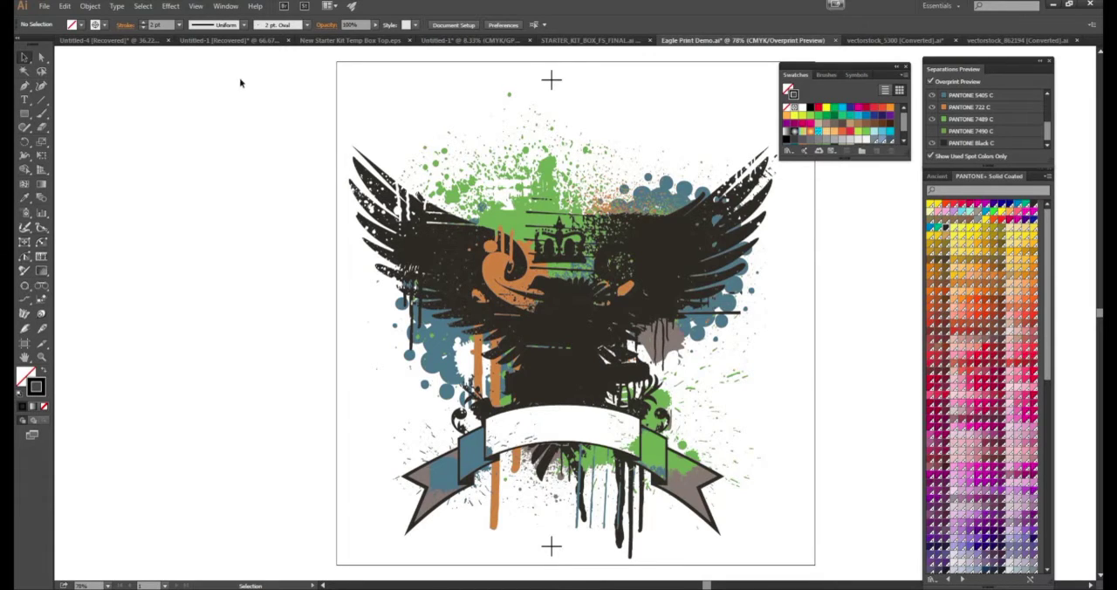
# Marquee-select the whole crest artwork, then select it as one group
pyautogui.moveTo(270, 122); pyautogui.dragTo(818, 502)
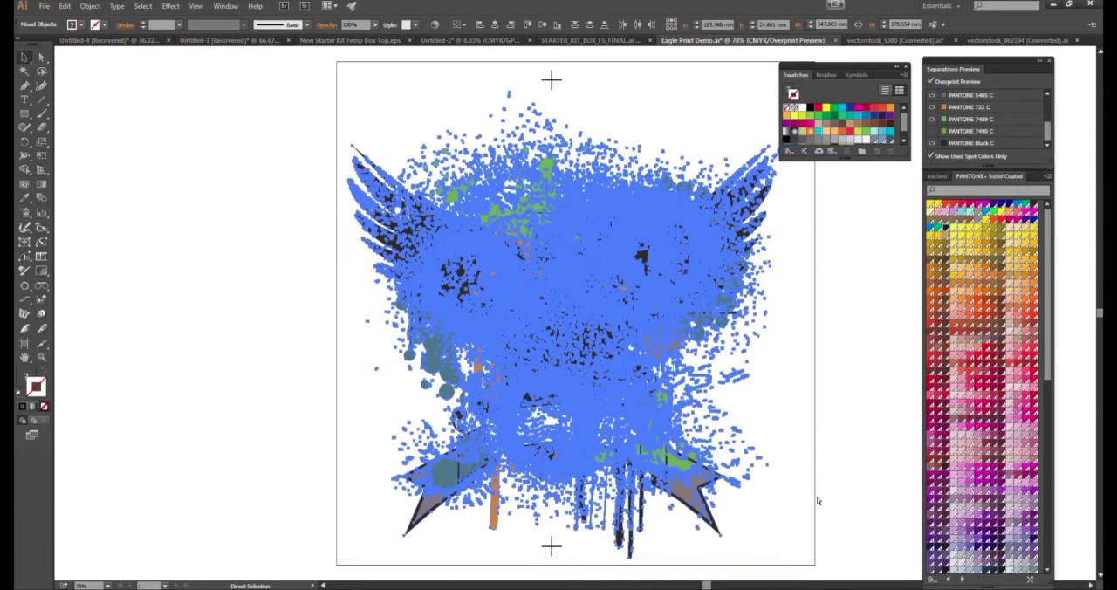
pyautogui.click(567, 323)
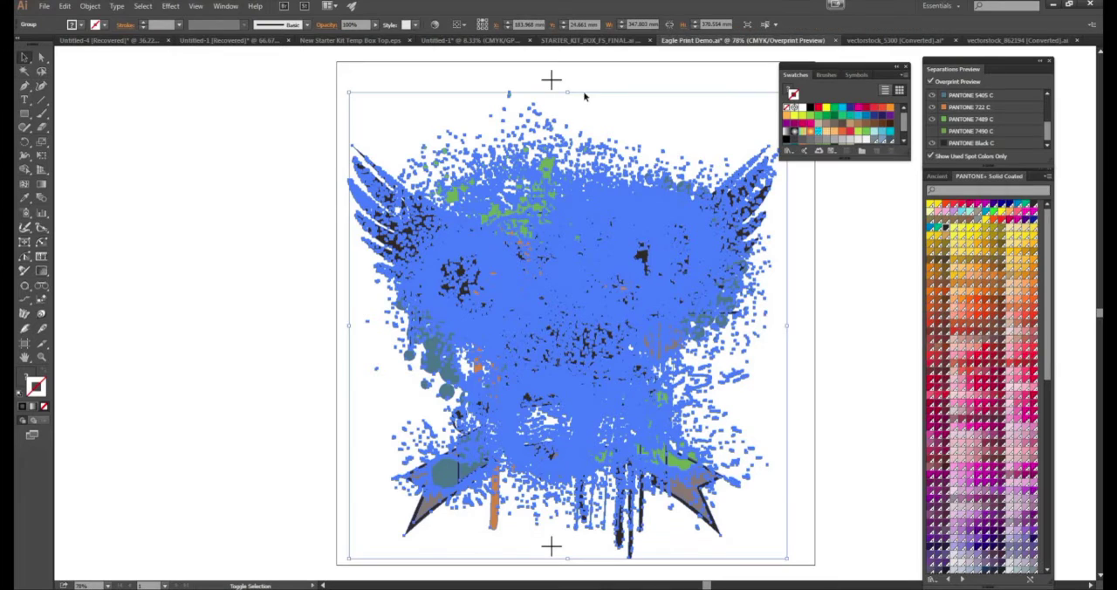
pyautogui.moveTo(545, 81)
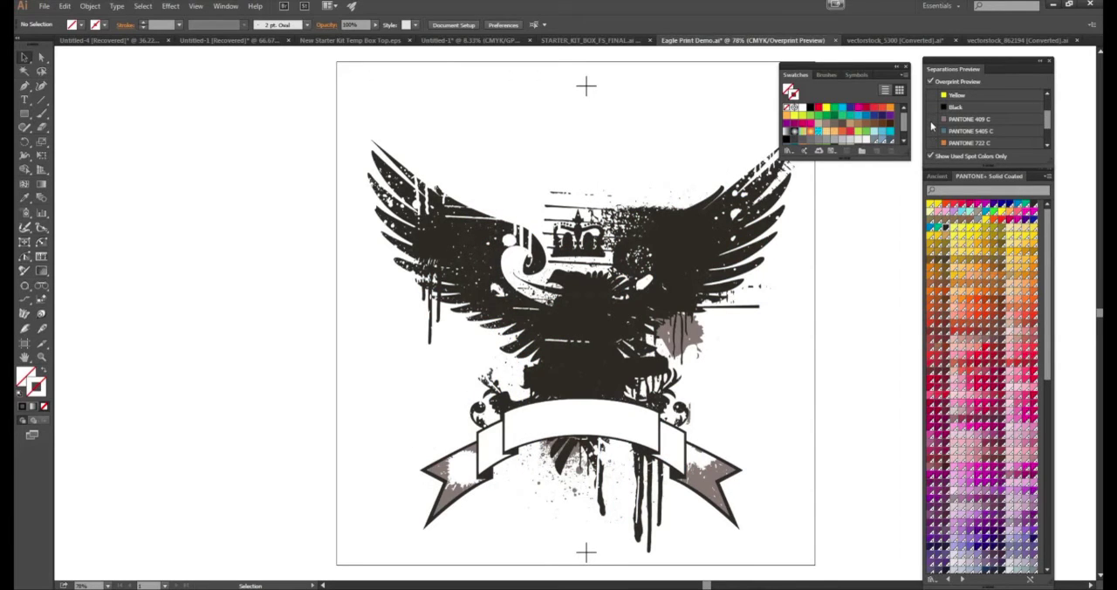
# Turn the hidden spot-colour splatter inks back on in Separations Preview
pyautogui.click(932, 119)
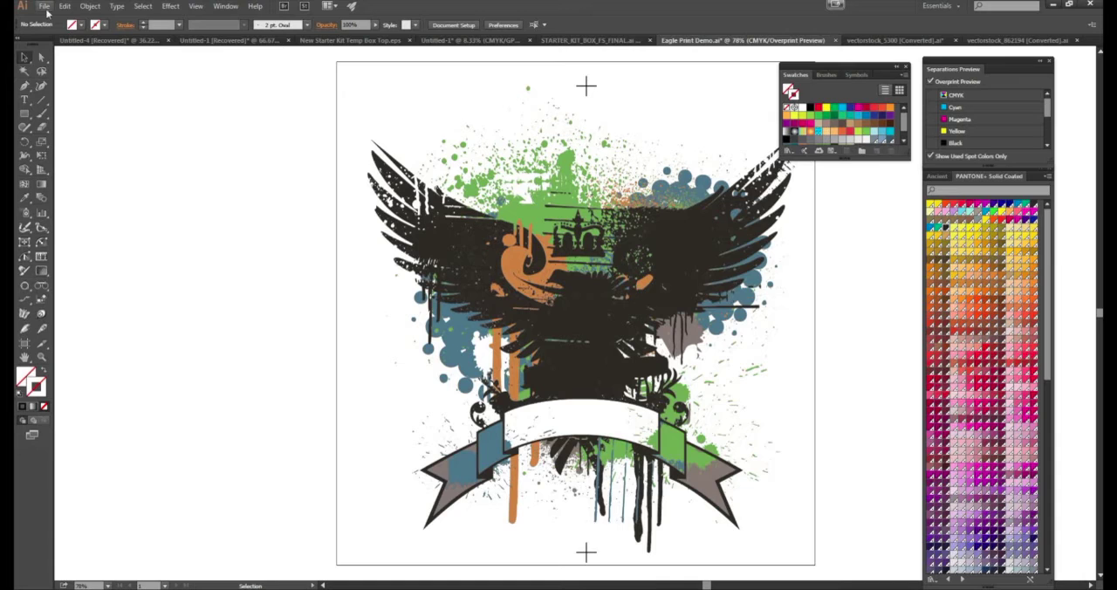
pyautogui.click(43, 6)
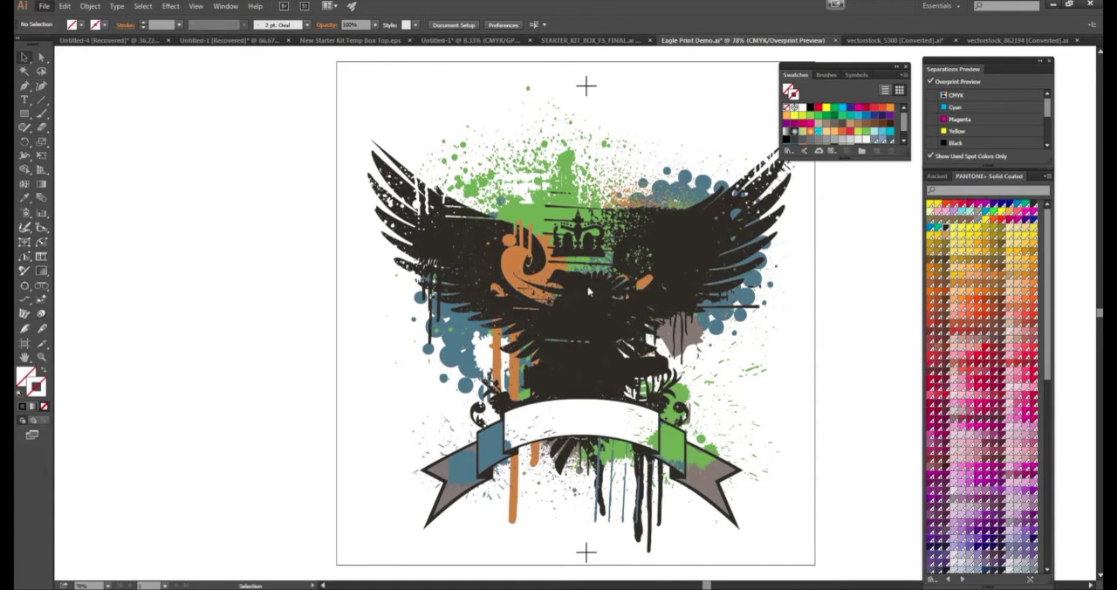
pyautogui.moveTo(787, 357)
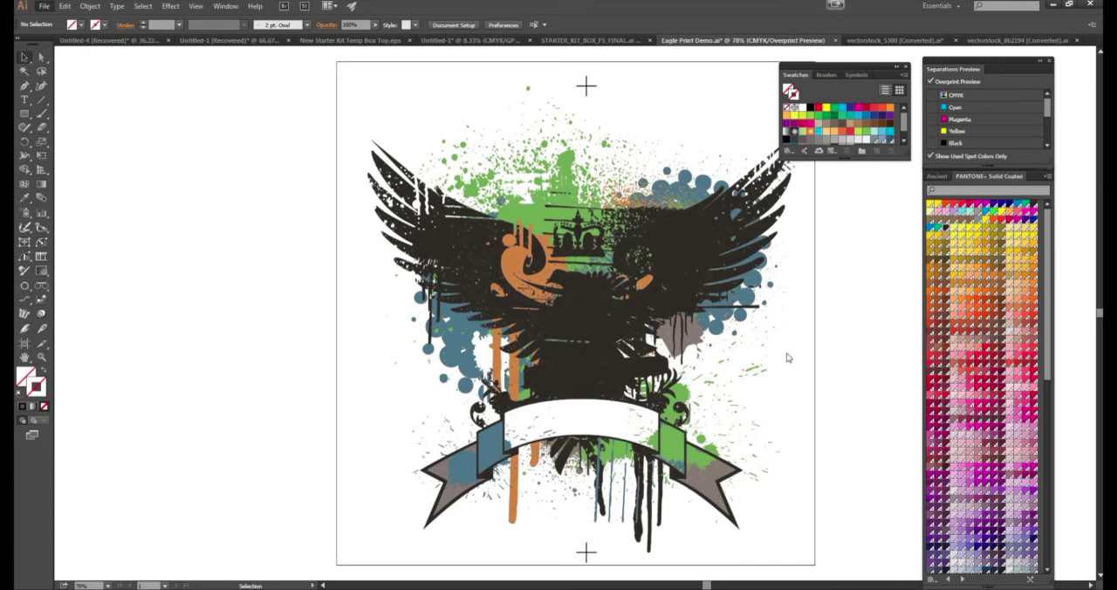
pyautogui.moveTo(788, 358)
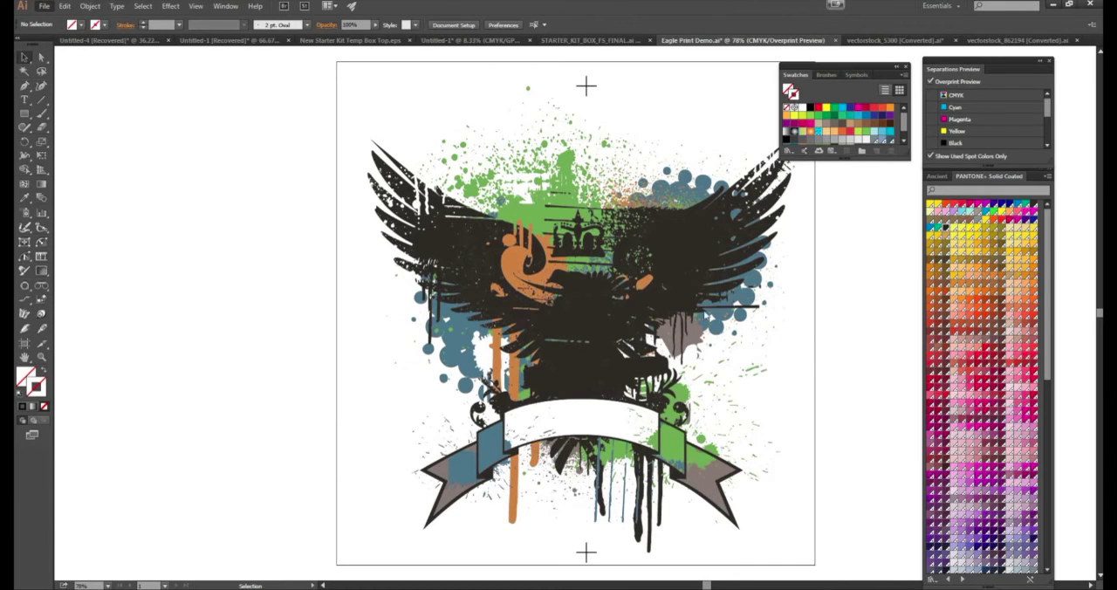
# Open the Print dialog with Ctrl+P and keep AccuRIP to Epson 1430 as printer
pyautogui.press('ctrl+p')
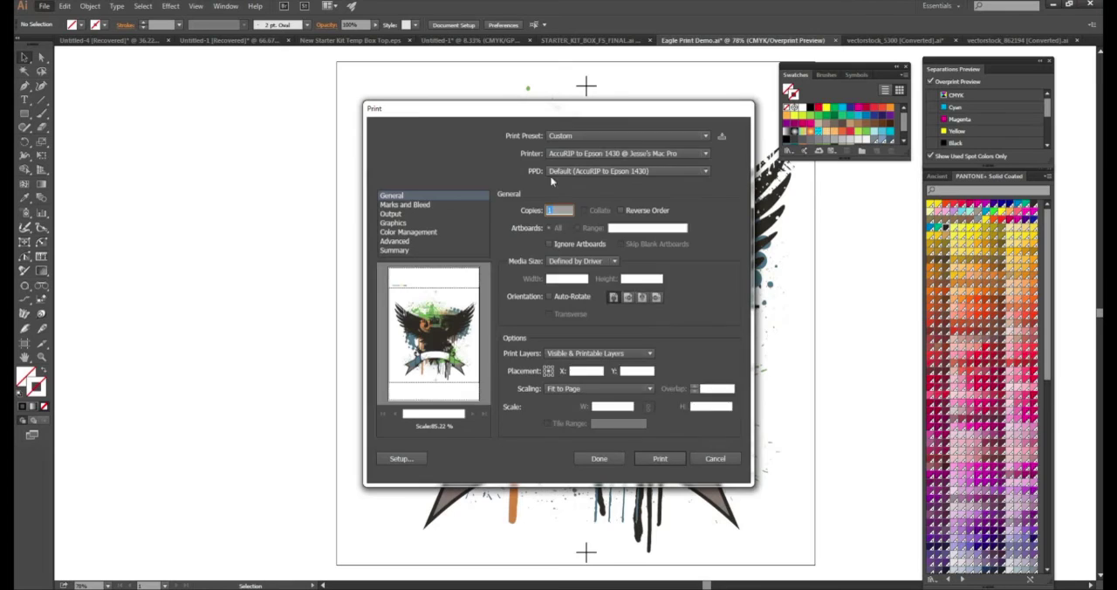
pyautogui.click(704, 153)
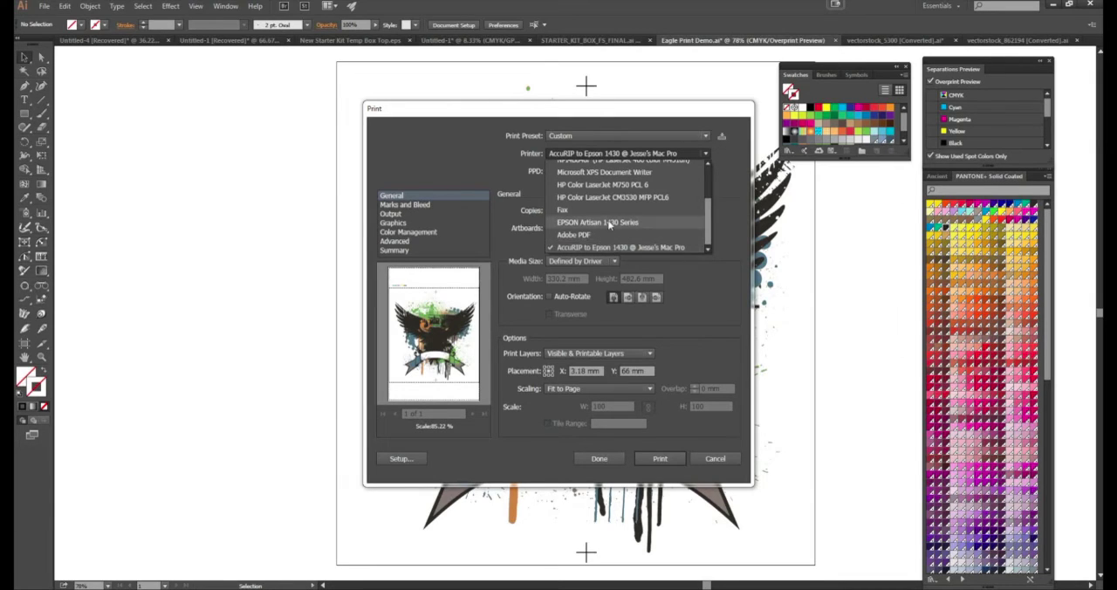
pyautogui.moveTo(626, 213)
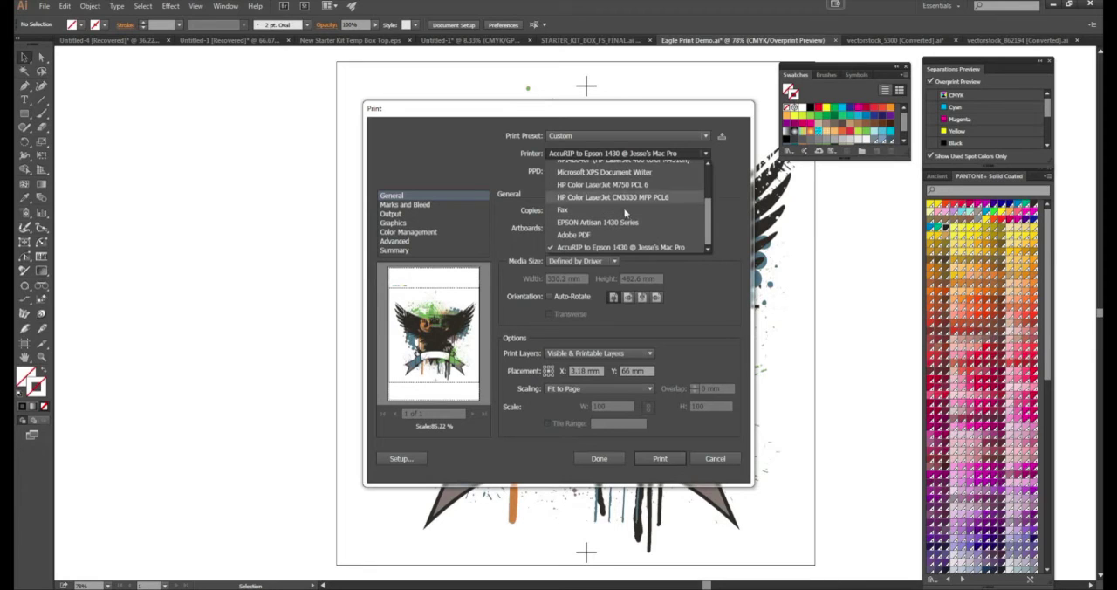
pyautogui.moveTo(593, 234)
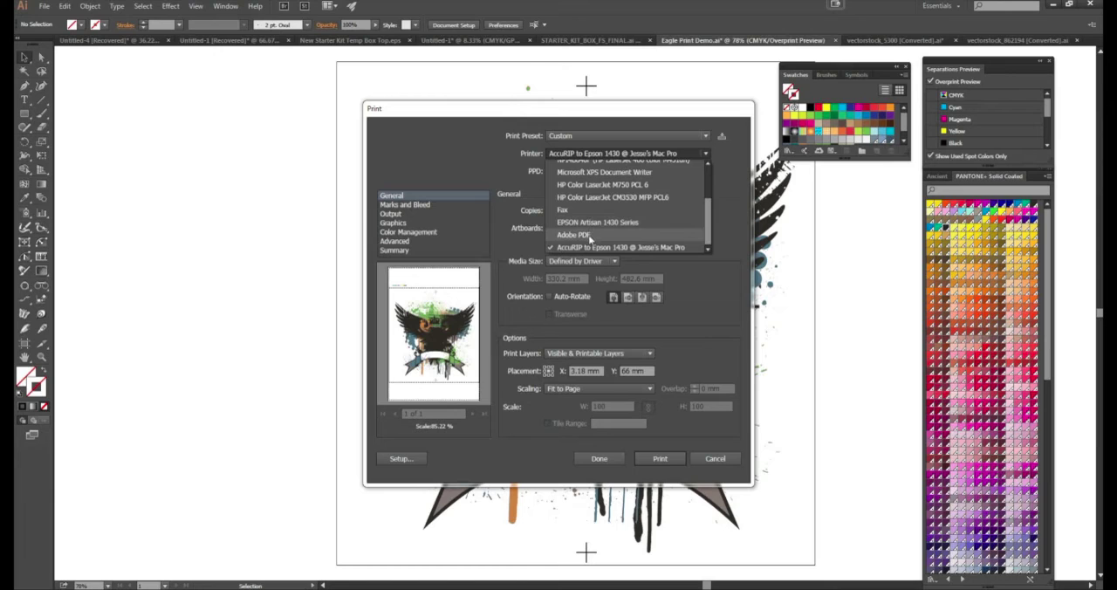
pyautogui.click(620, 247)
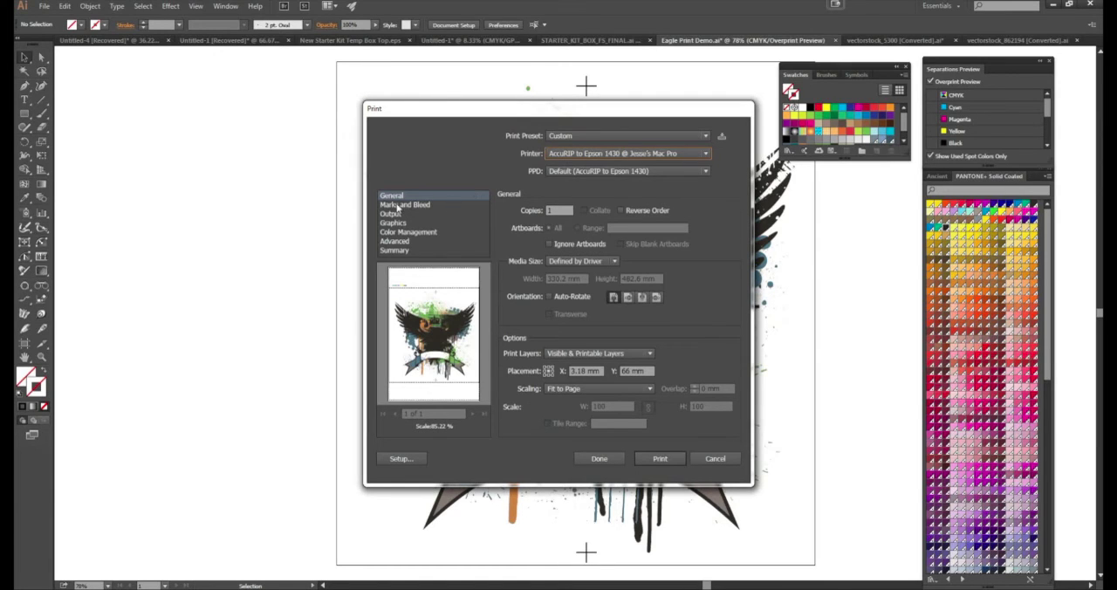
# Switch the Print dialog to its Marks and Bleed page
pyautogui.click(404, 204)
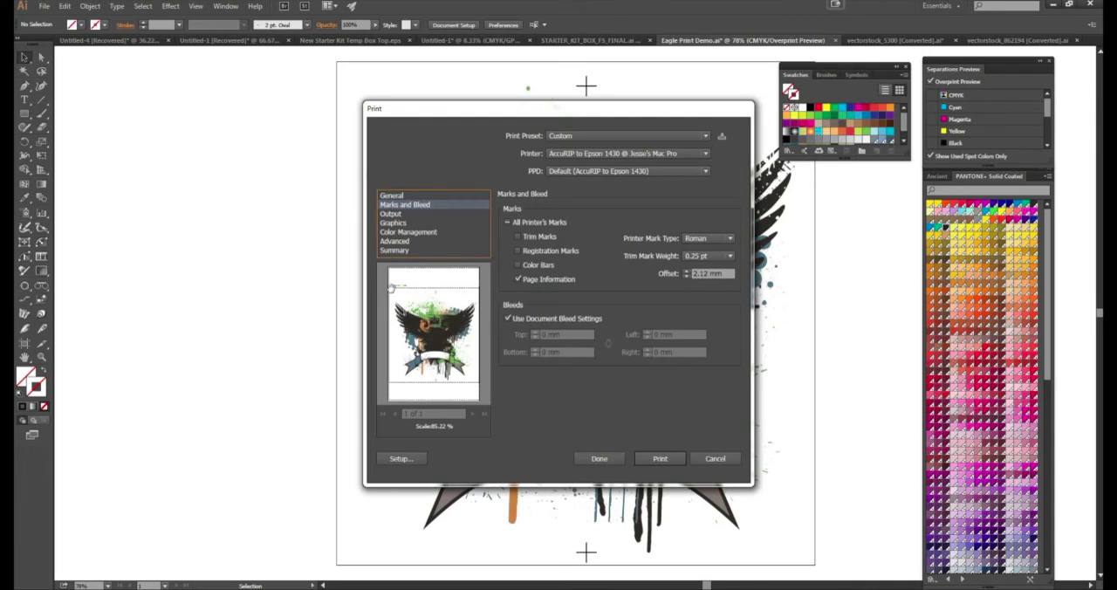
pyautogui.moveTo(397, 288)
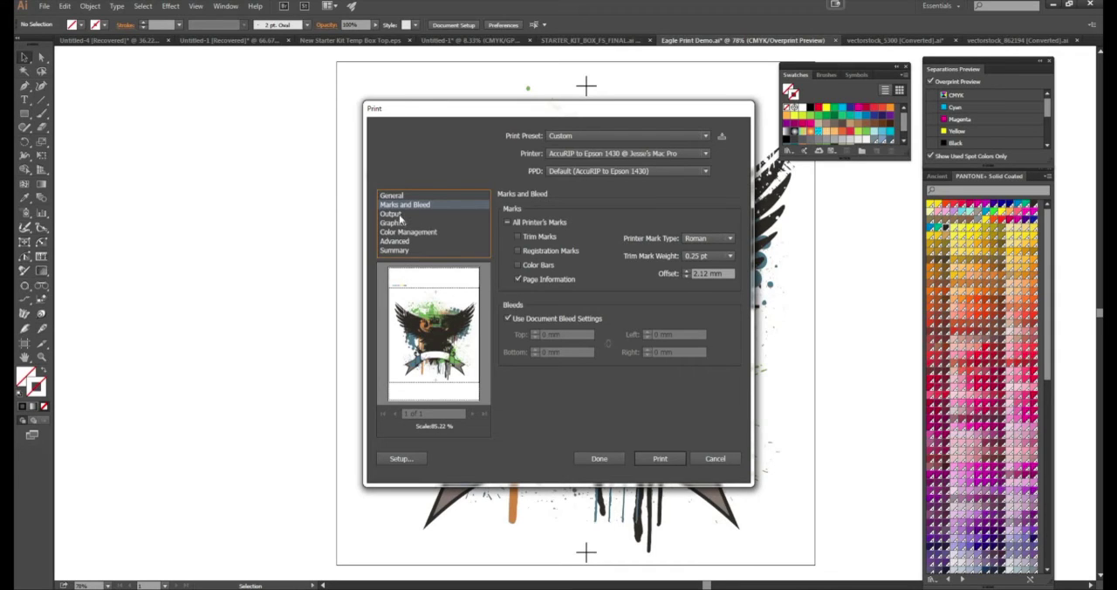
# In the Output settings, set Mode to Separations (Host-Based)
pyautogui.click(390, 214)
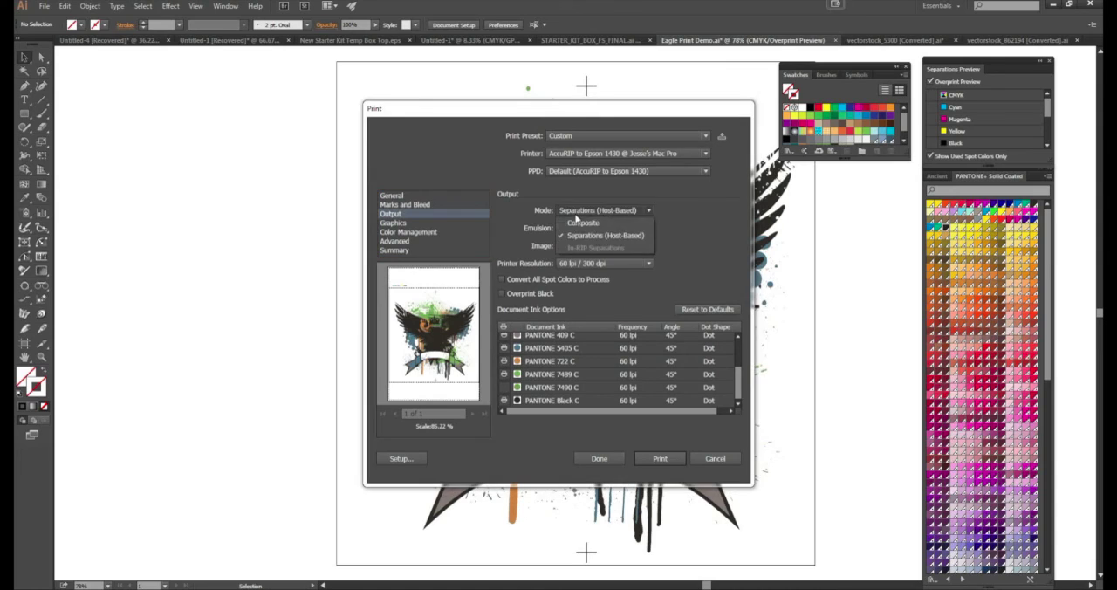
pyautogui.click(604, 234)
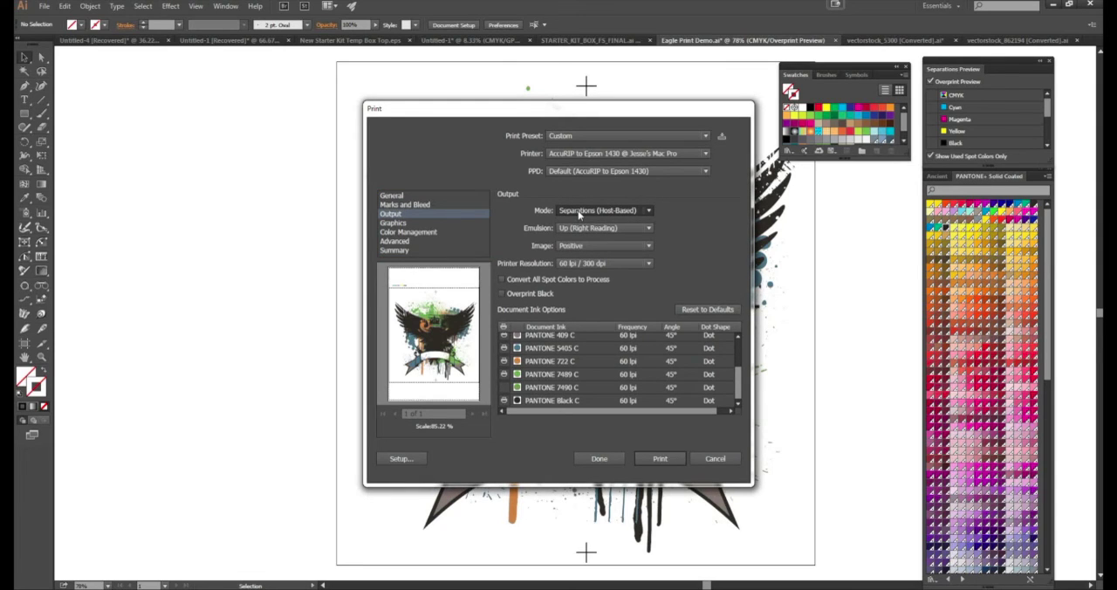
pyautogui.click(605, 211)
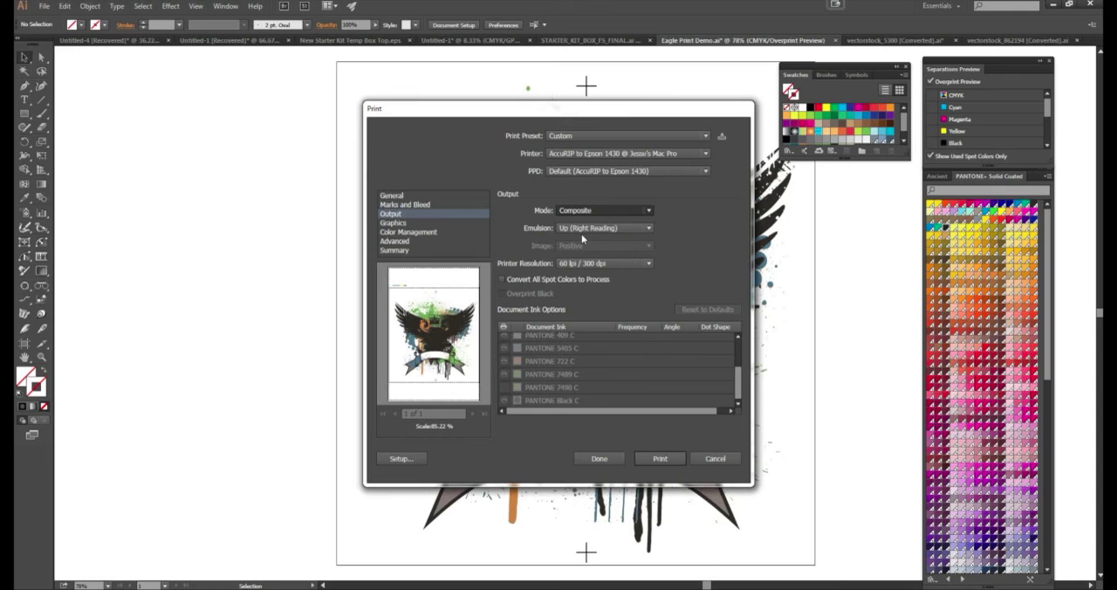
pyautogui.click(605, 210)
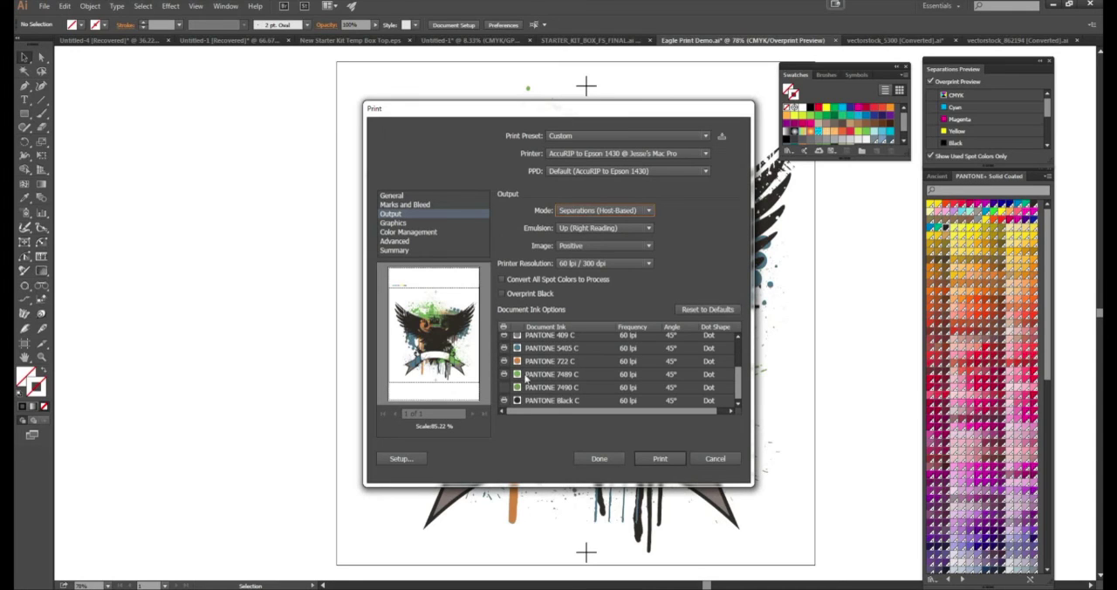
pyautogui.moveTo(643, 352)
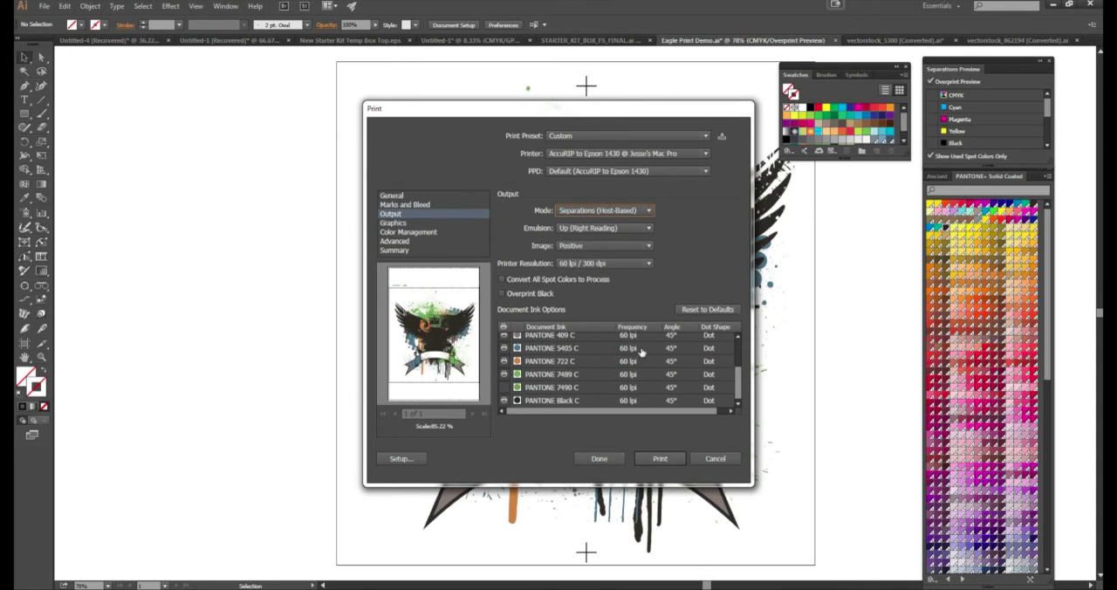
# Scroll the Document Ink Options to check each PANTONE spot ink at 60 lpi
pyautogui.scroll(3)
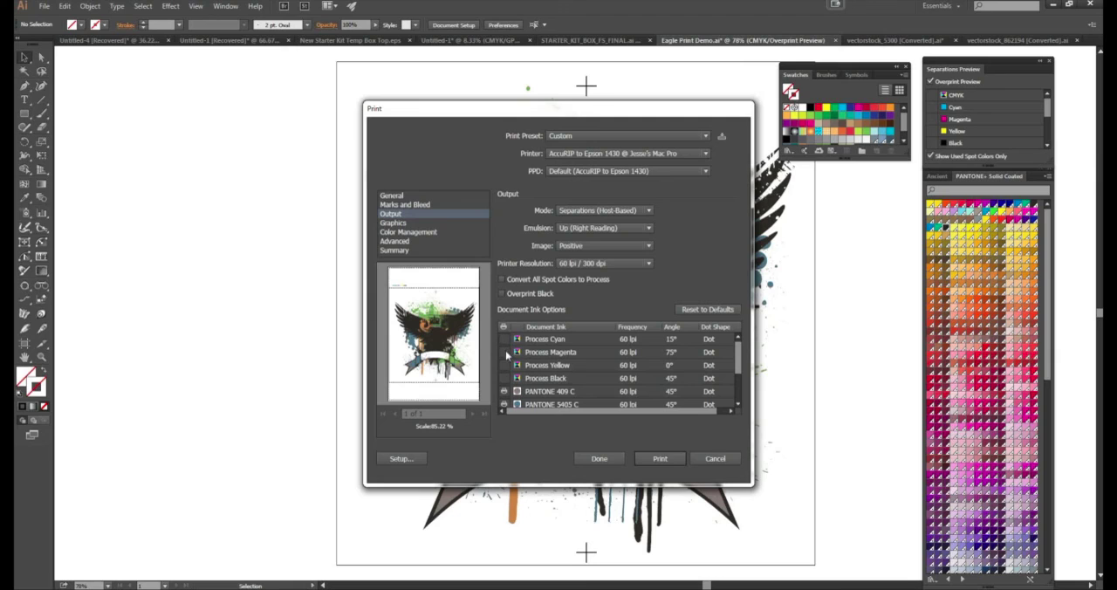
pyautogui.scroll(-3)
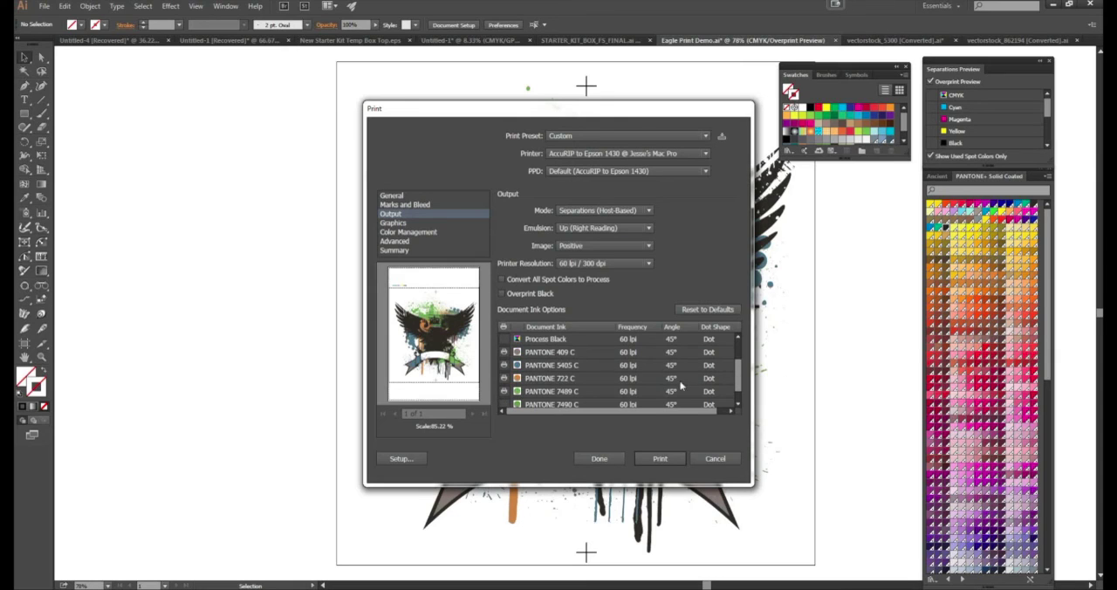
pyautogui.scroll(-3)
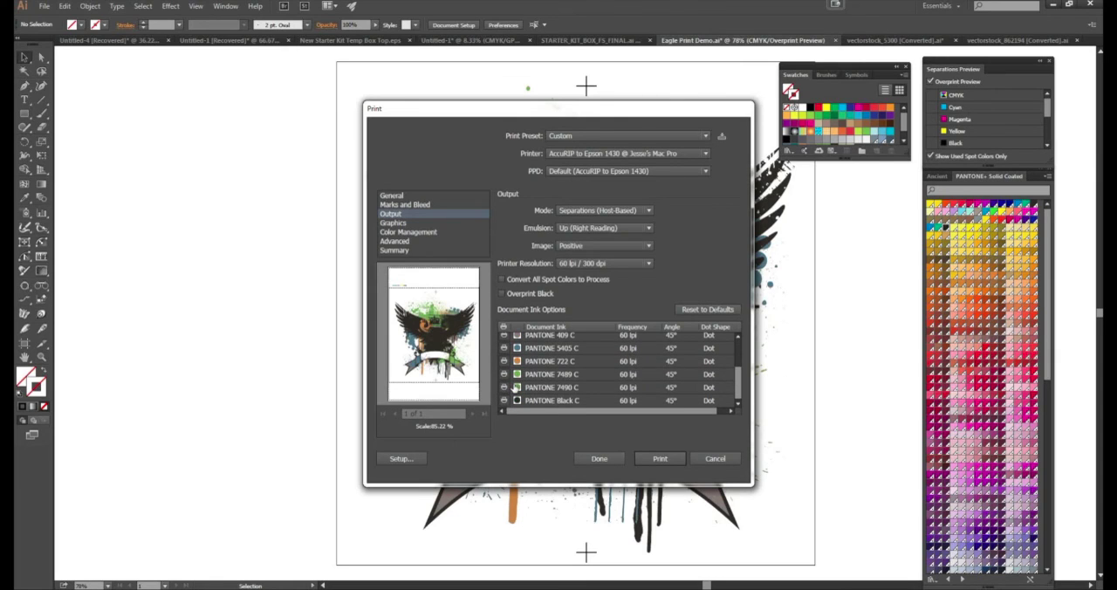
pyautogui.scroll(3)
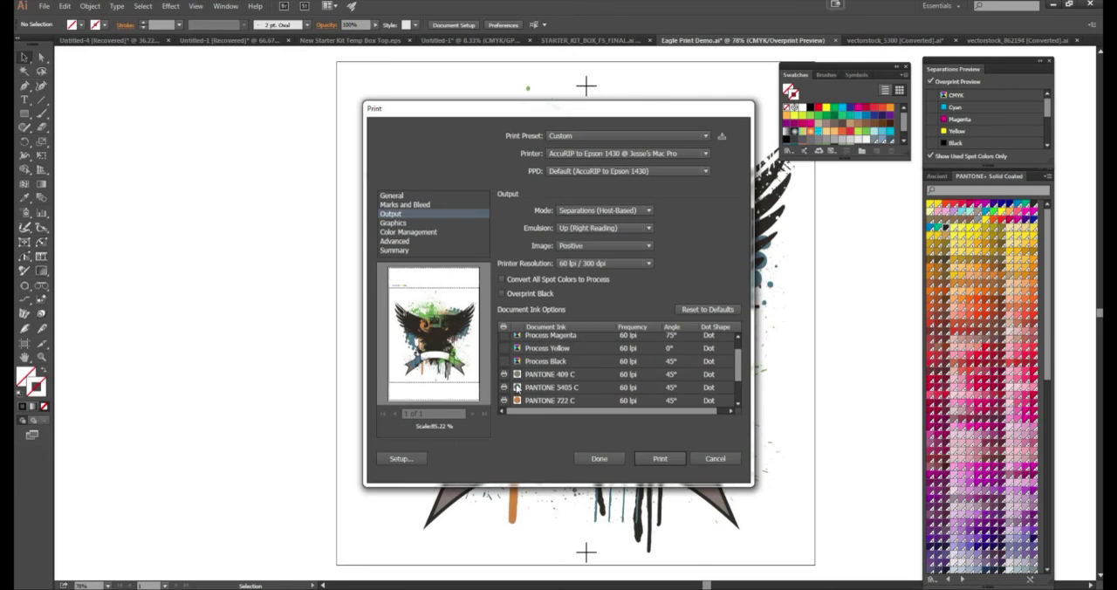
pyautogui.scroll(-3)
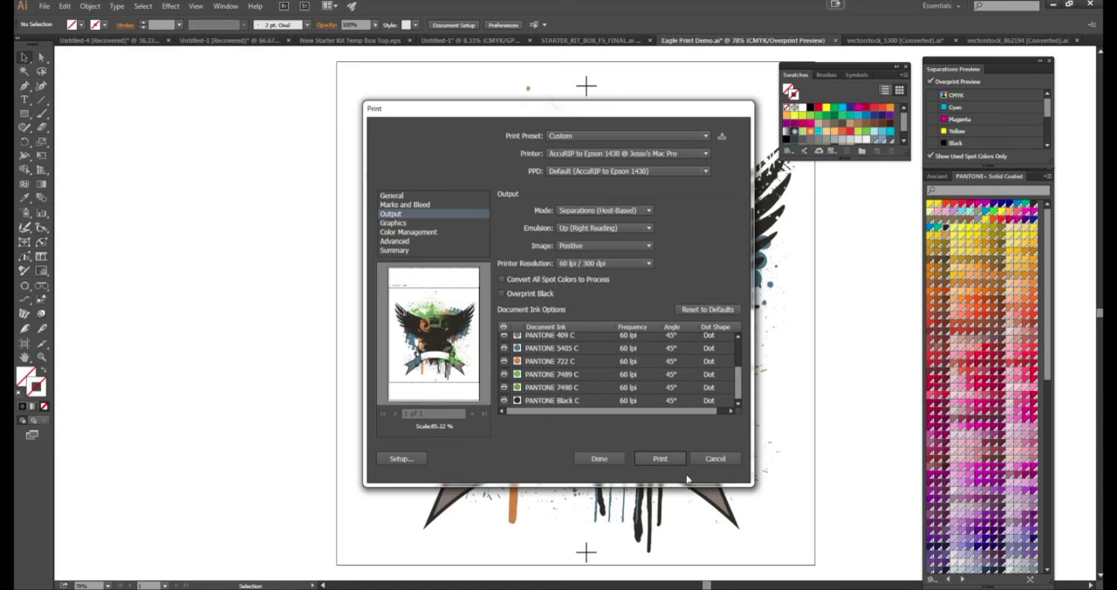
pyautogui.moveTo(495, 418)
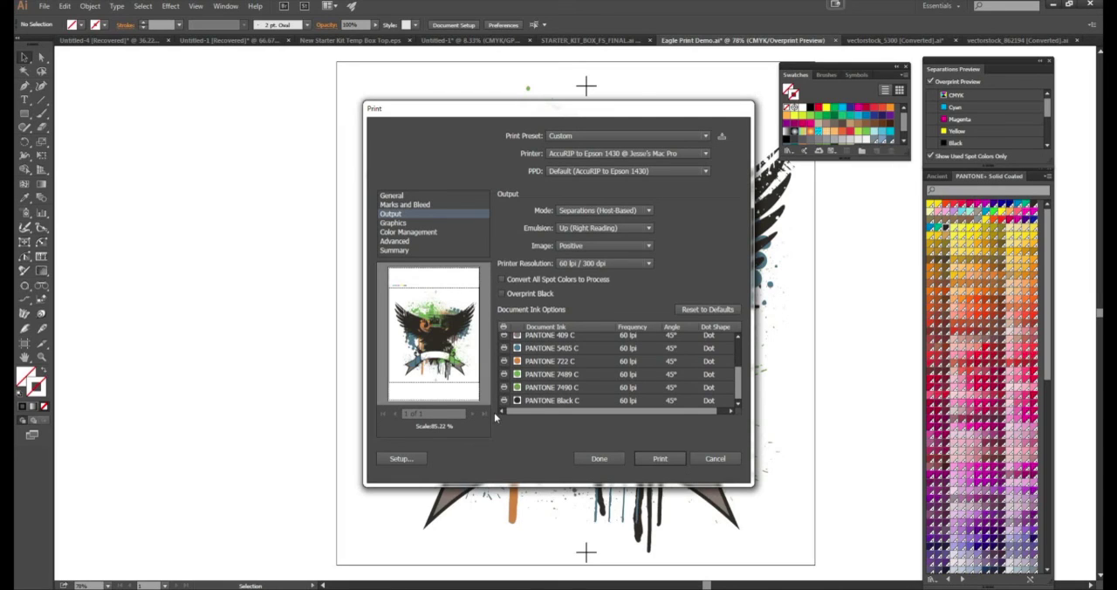